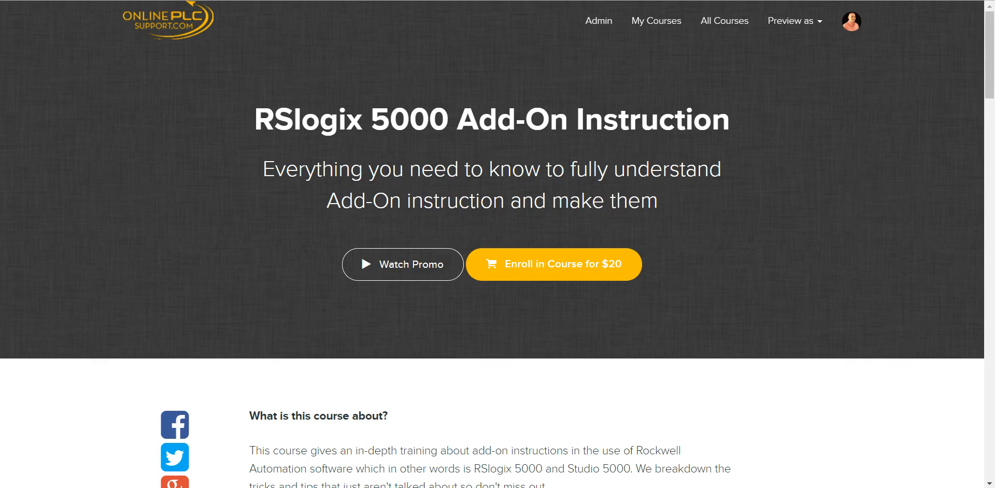
{"action": "mouse_move", "coordinate": [346, 144]}
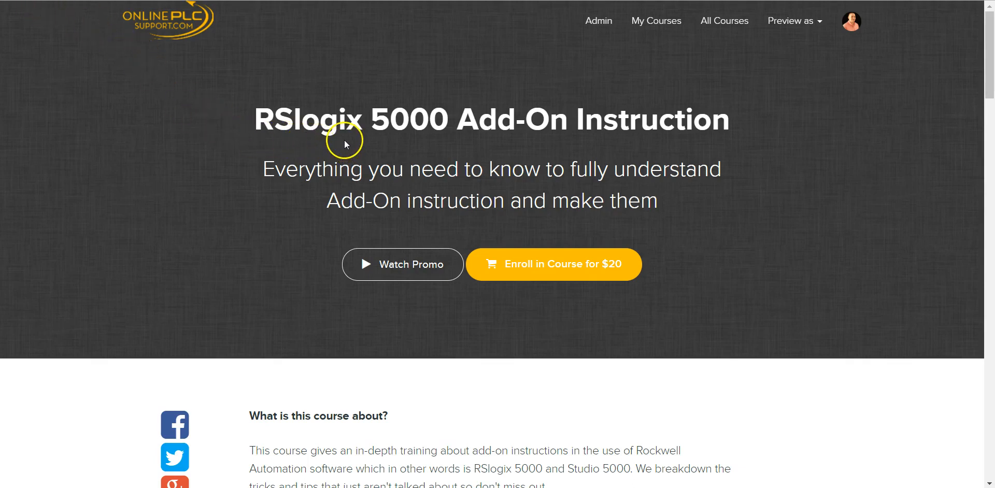
{"action": "mouse_move", "coordinate": [344, 147]}
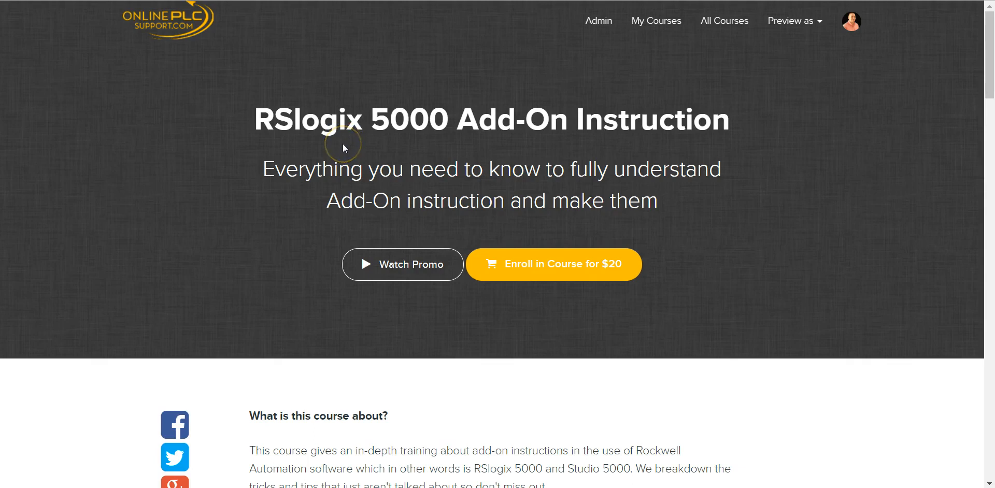
{"action": "mouse_move", "coordinate": [421, 272]}
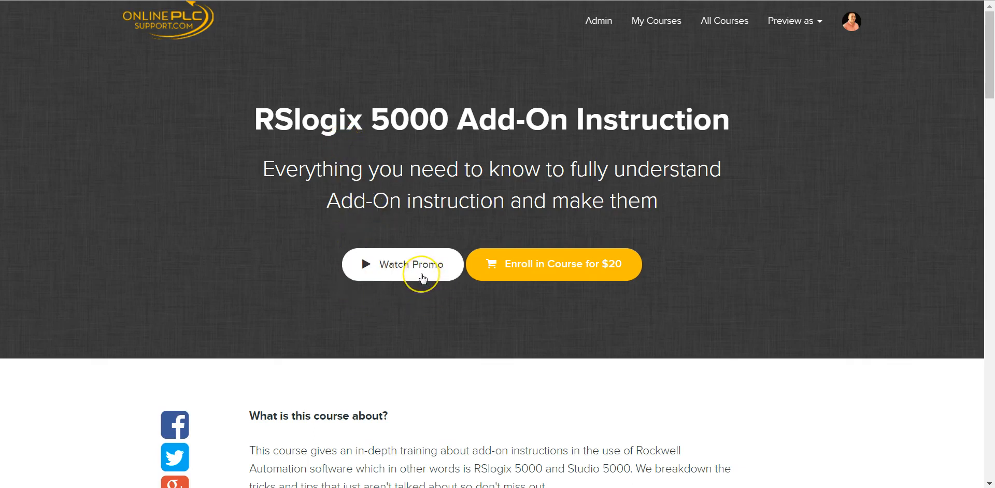
{"action": "mouse_move", "coordinate": [421, 278]}
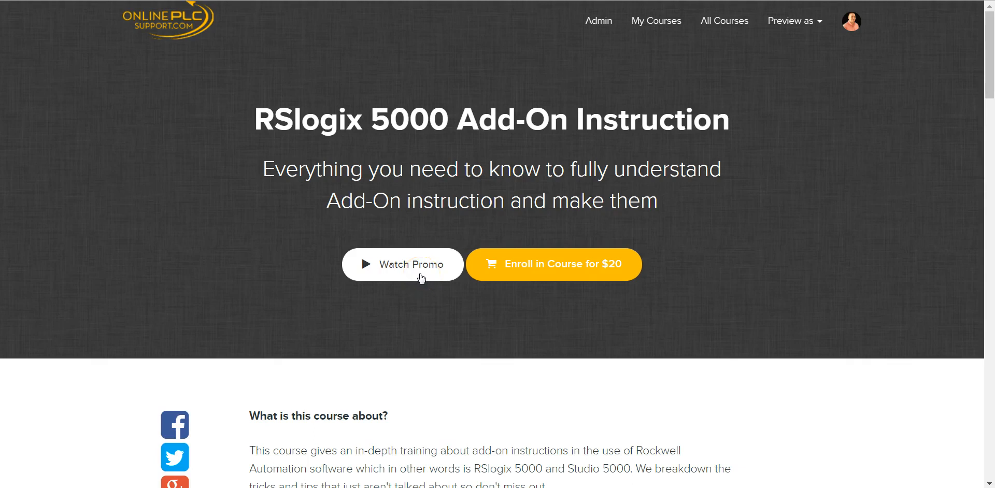
{"action": "mouse_move", "coordinate": [418, 301]}
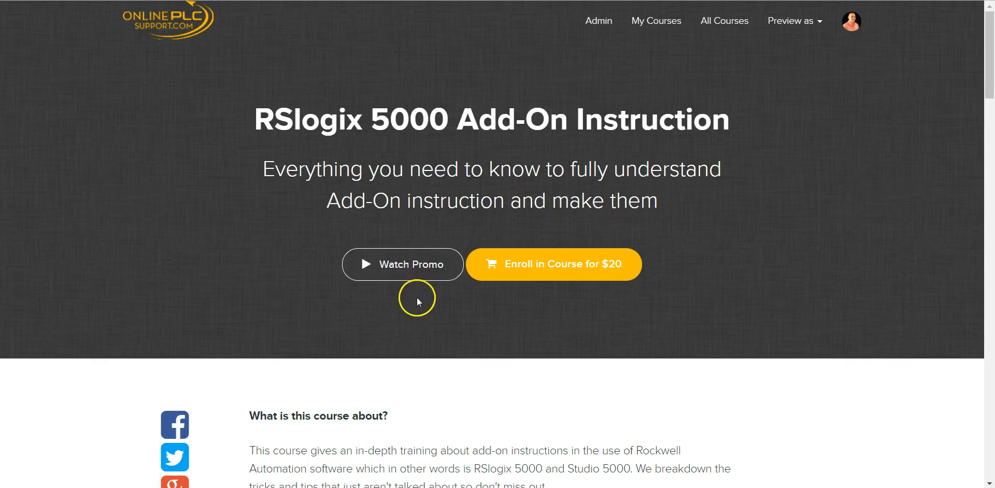
{"action": "mouse_move", "coordinate": [412, 321]}
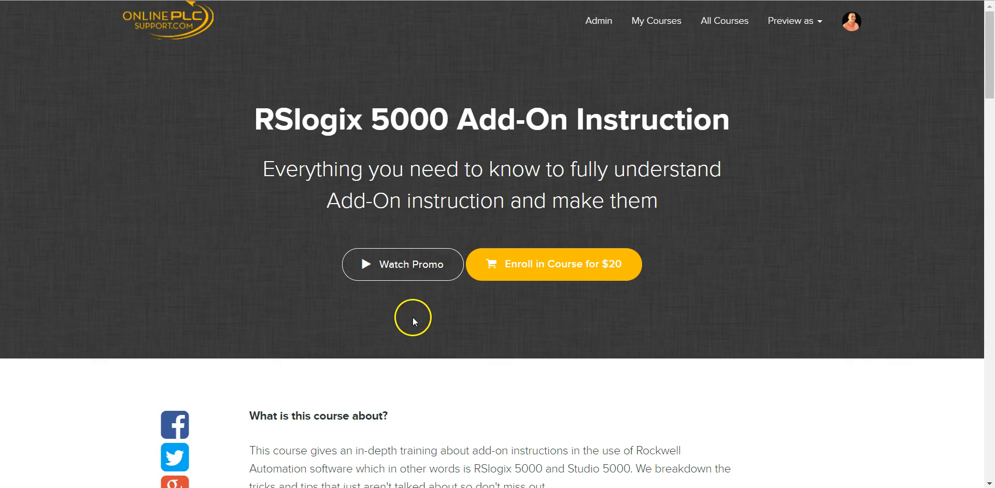
{"action": "mouse_move", "coordinate": [547, 281]}
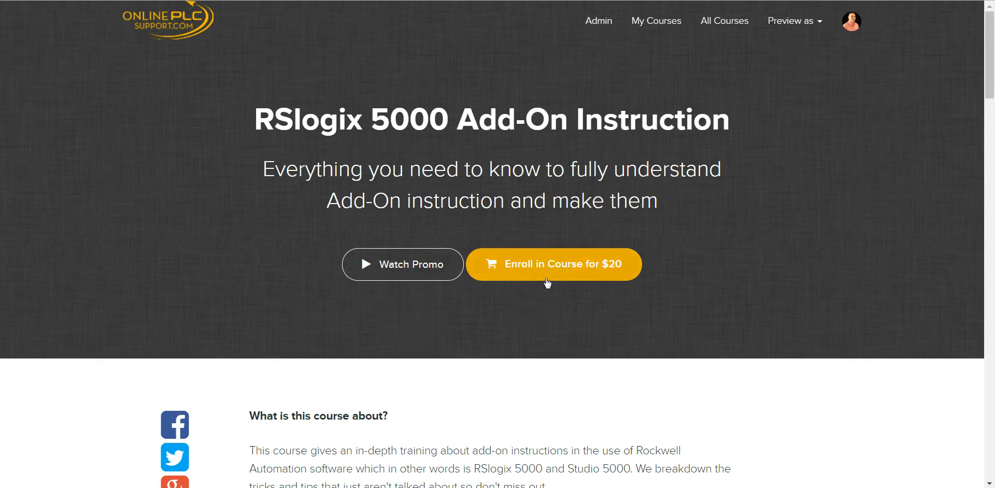
Scroll through the Class Curriculum page past the Building and Using lectures.
{"action": "scroll", "scroll_direction": "down", "scroll_amount": 3}
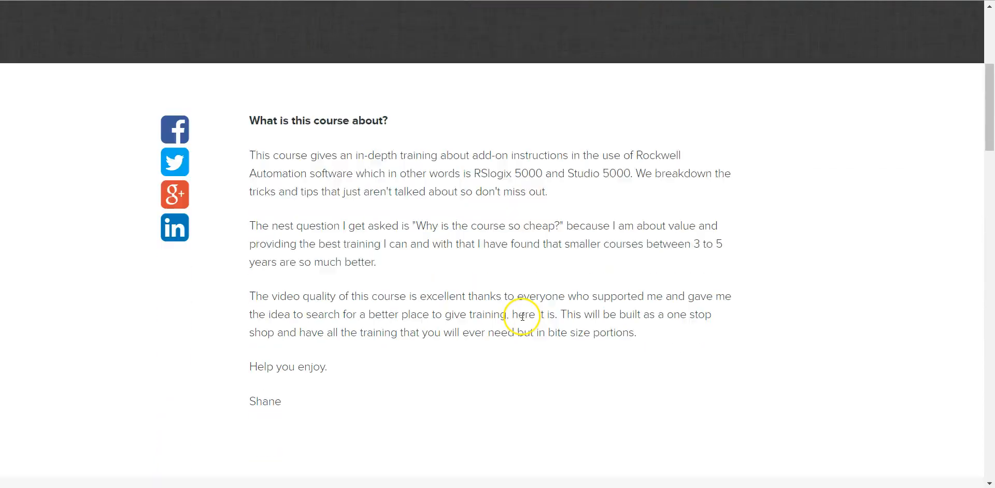
{"action": "scroll", "scroll_direction": "up", "scroll_amount": 3}
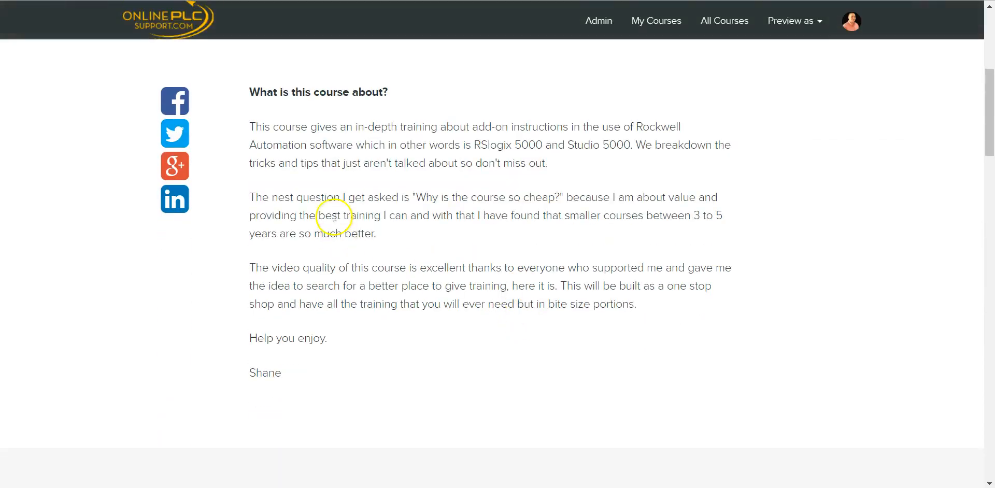
{"action": "scroll", "scroll_direction": "down", "scroll_amount": 3}
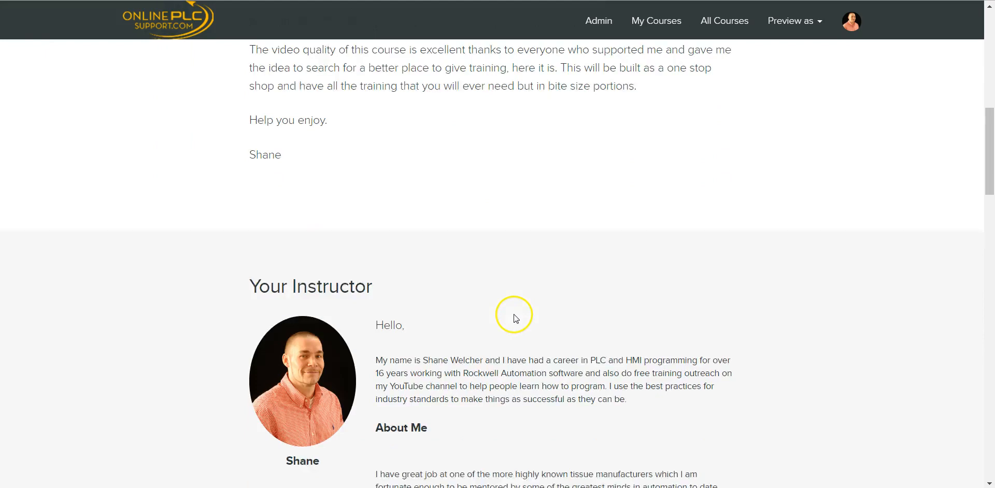
{"action": "scroll", "scroll_direction": "down", "scroll_amount": 3}
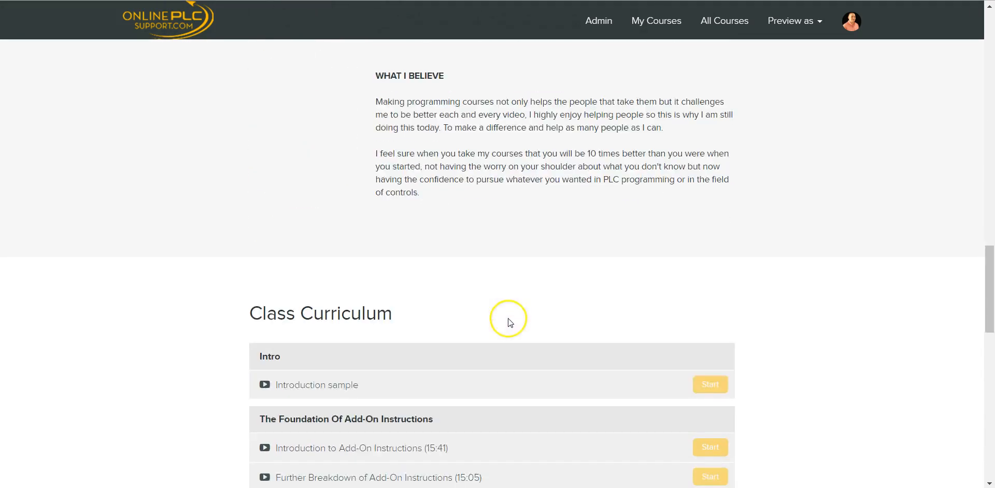
{"action": "scroll", "scroll_direction": "down", "scroll_amount": 3}
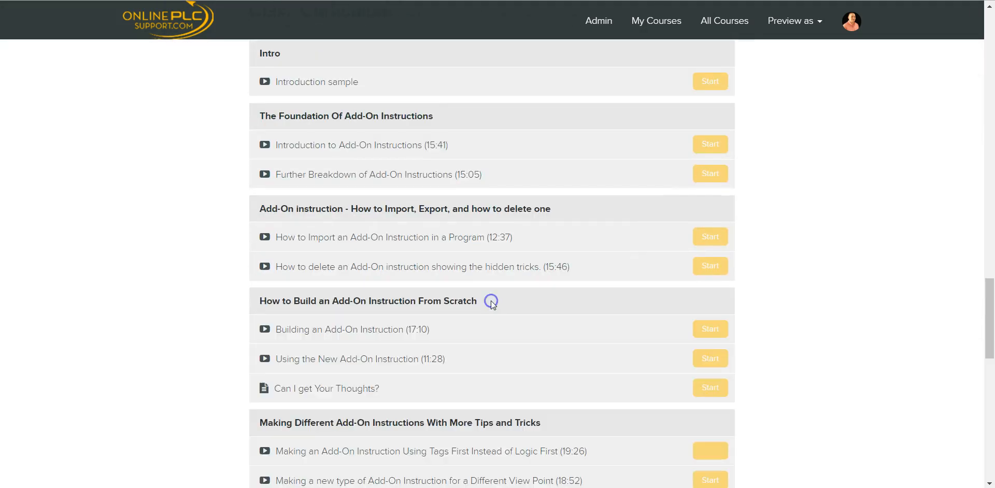
{"action": "scroll", "scroll_direction": "up", "scroll_amount": 3}
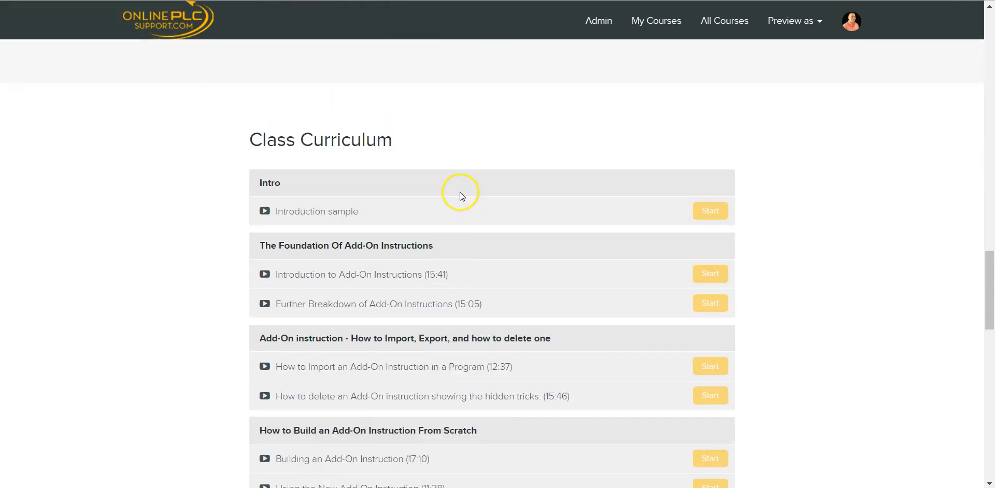
{"action": "scroll", "scroll_direction": "down", "scroll_amount": 3}
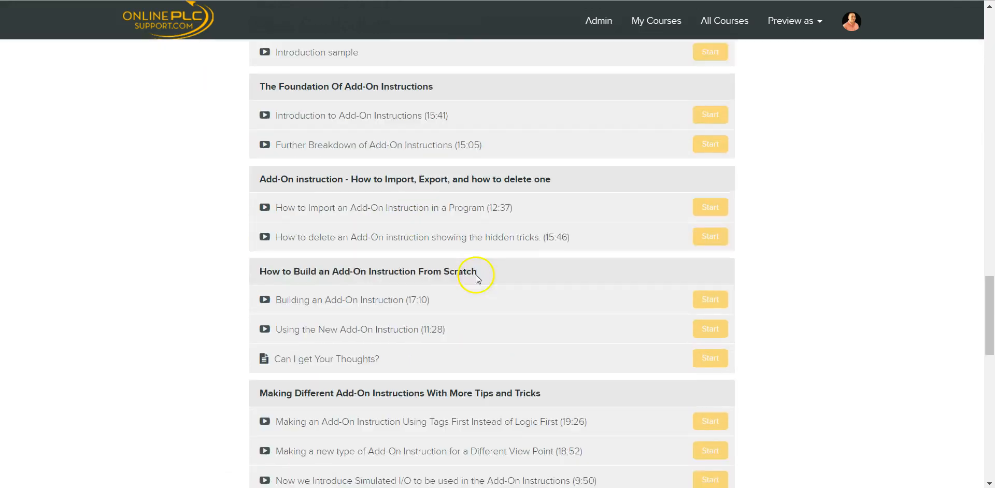
{"action": "scroll", "scroll_direction": "down", "scroll_amount": 3}
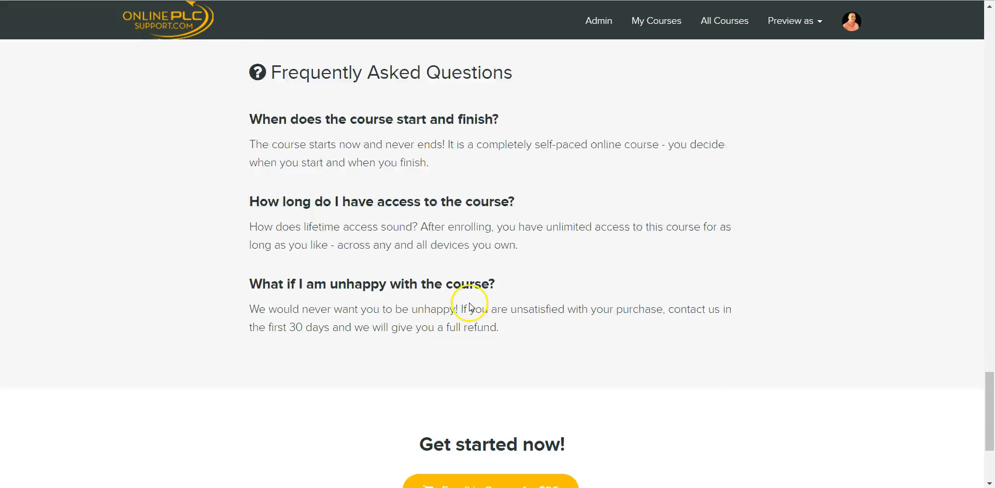
{"action": "scroll", "scroll_direction": "up", "scroll_amount": 3}
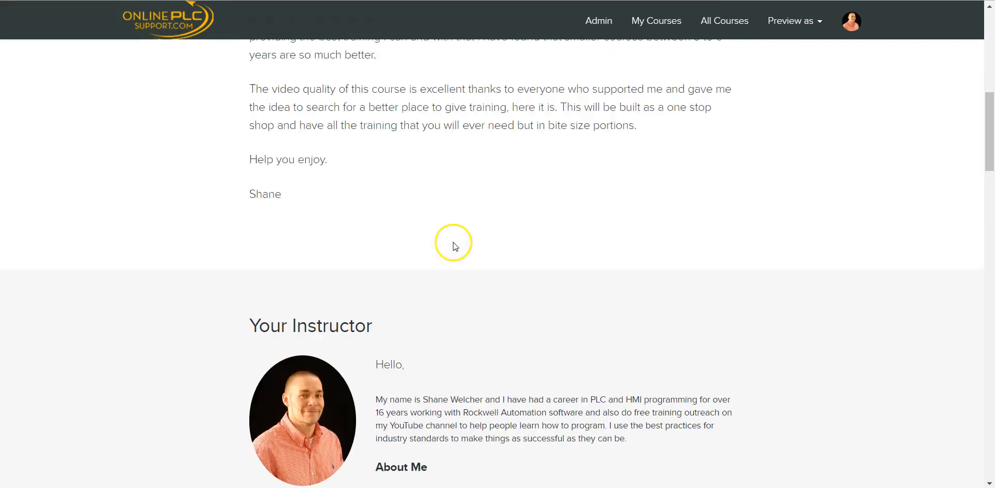
{"action": "scroll", "scroll_direction": "up", "scroll_amount": 3}
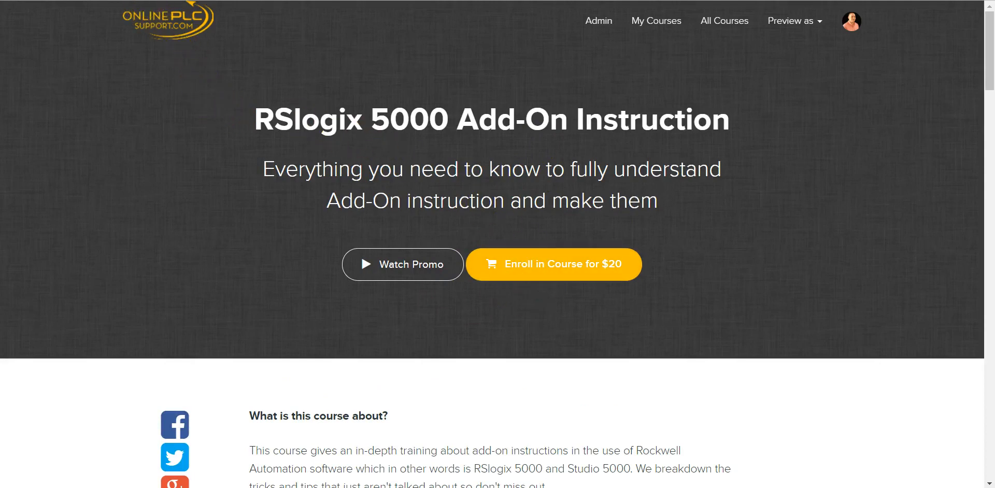
Show the curriculum in student view, reaching the Making Different Add-On Instructions section.
{"action": "left_click", "coordinate": [552, 264]}
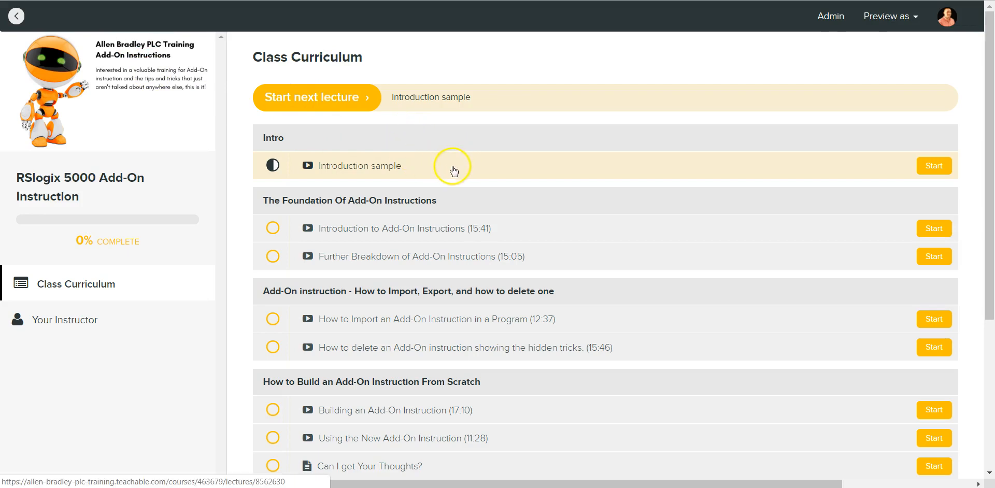
{"action": "mouse_move", "coordinate": [447, 168]}
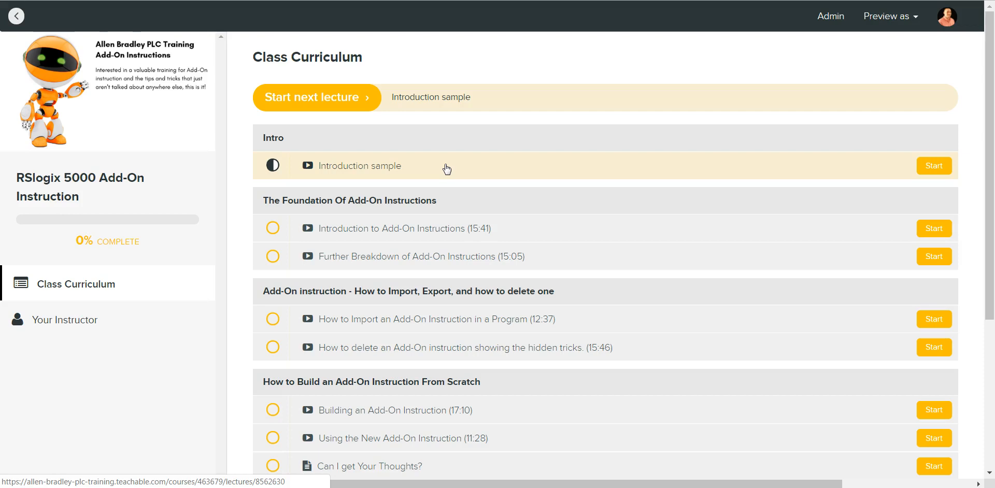
{"action": "mouse_move", "coordinate": [440, 168]}
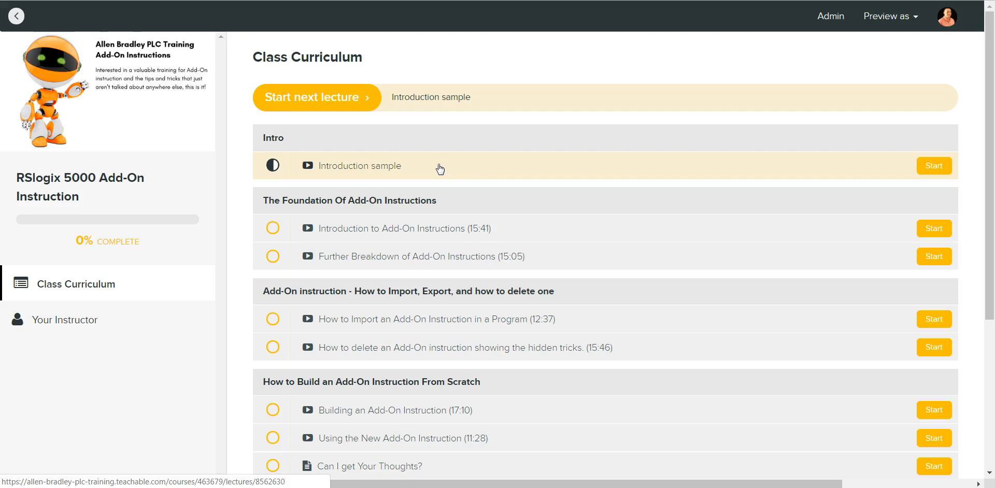
{"action": "mouse_move", "coordinate": [445, 204]}
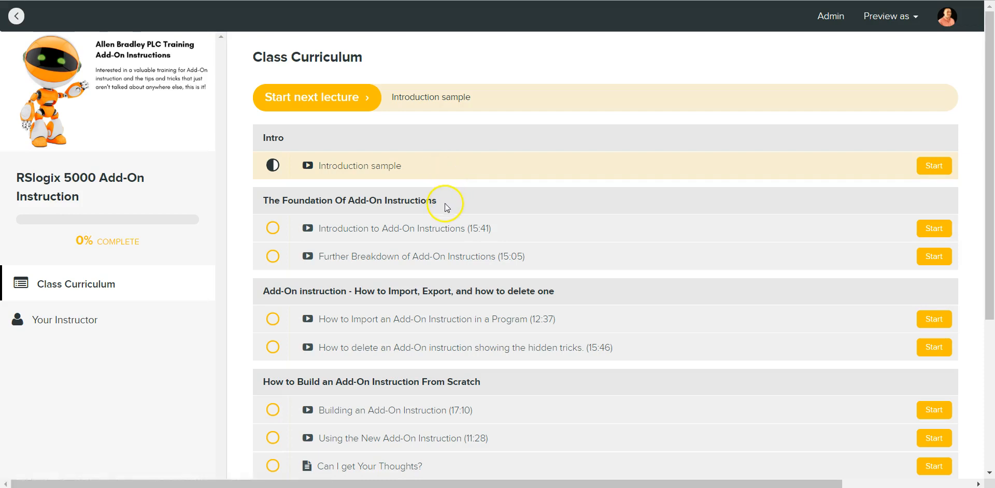
{"action": "mouse_move", "coordinate": [442, 211]}
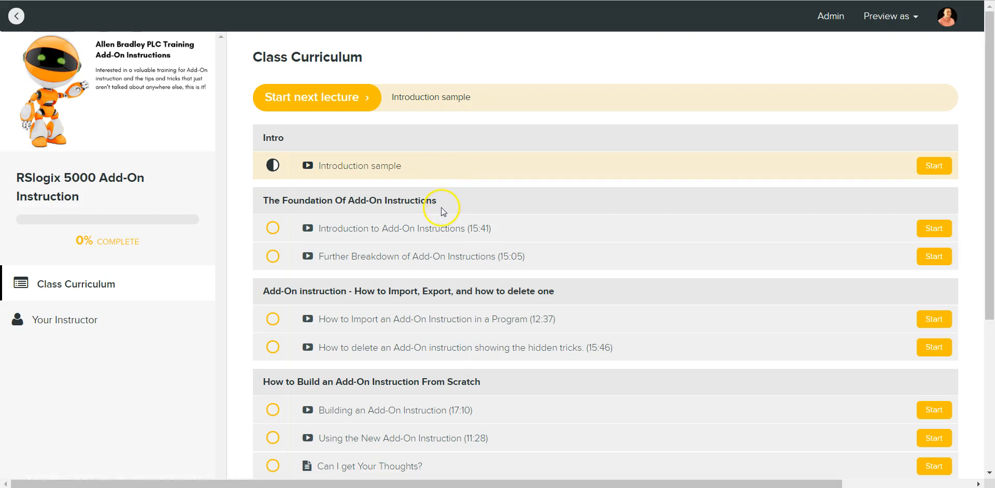
{"action": "mouse_move", "coordinate": [439, 209]}
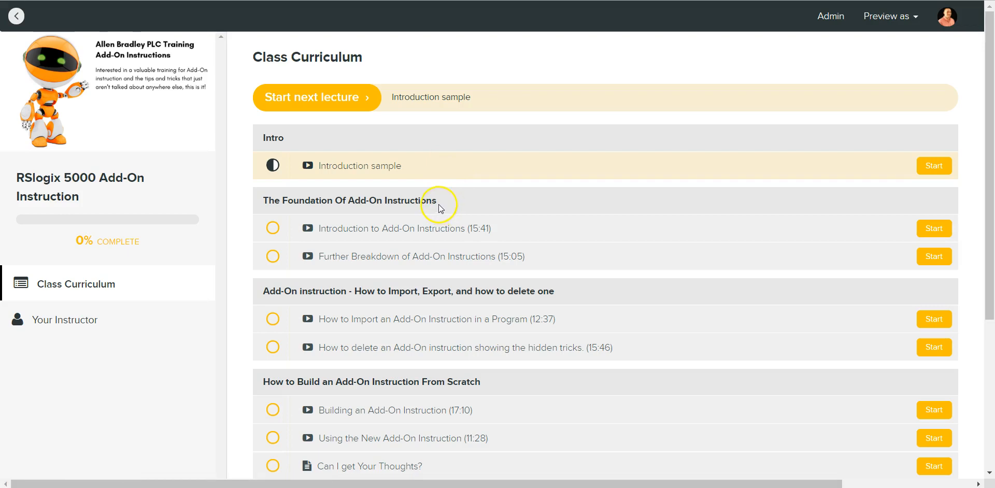
{"action": "mouse_move", "coordinate": [441, 214]}
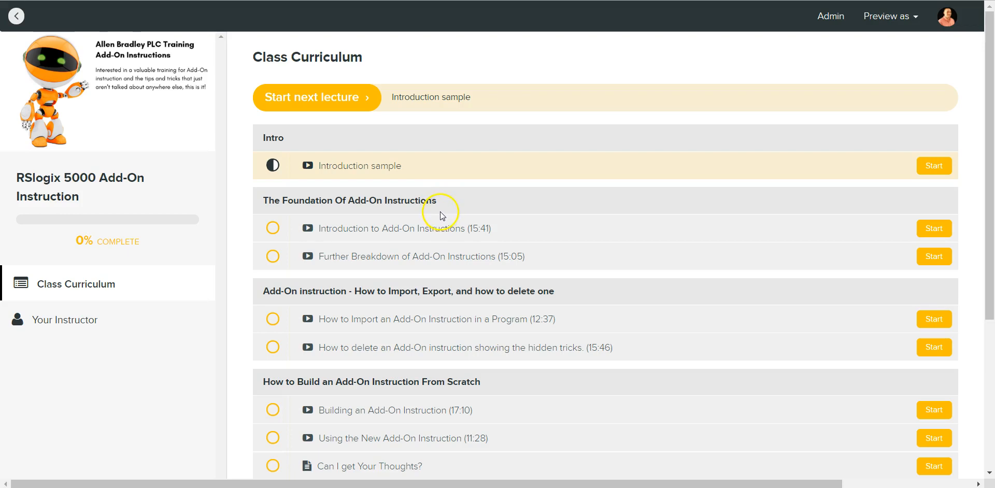
{"action": "mouse_move", "coordinate": [456, 228]}
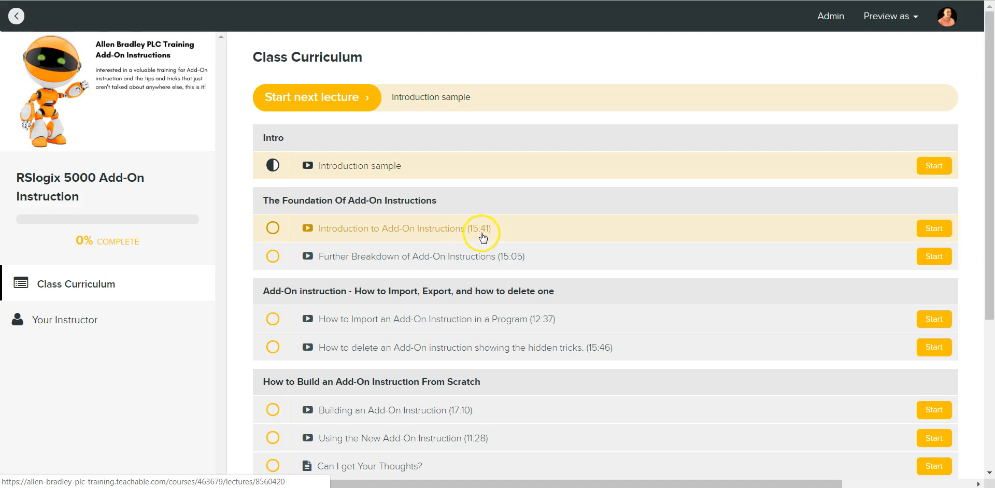
{"action": "mouse_move", "coordinate": [490, 239]}
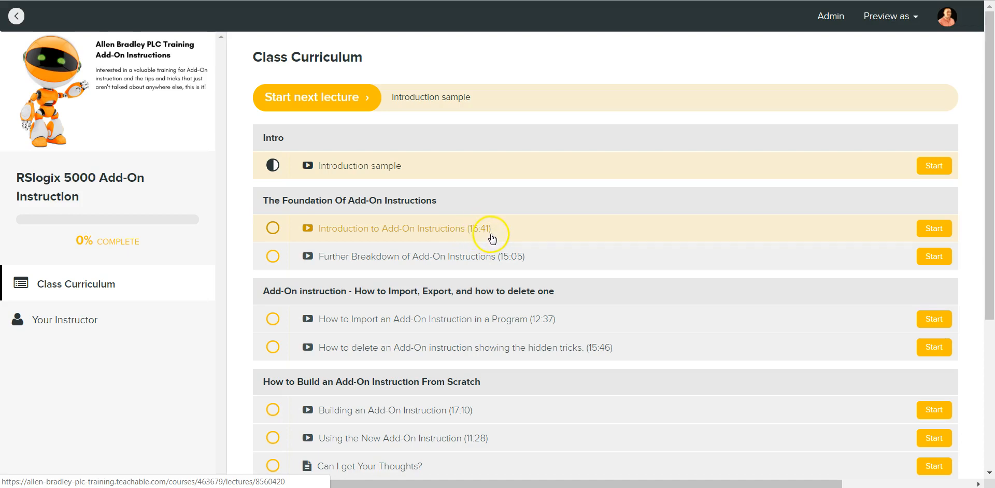
{"action": "mouse_move", "coordinate": [496, 232]}
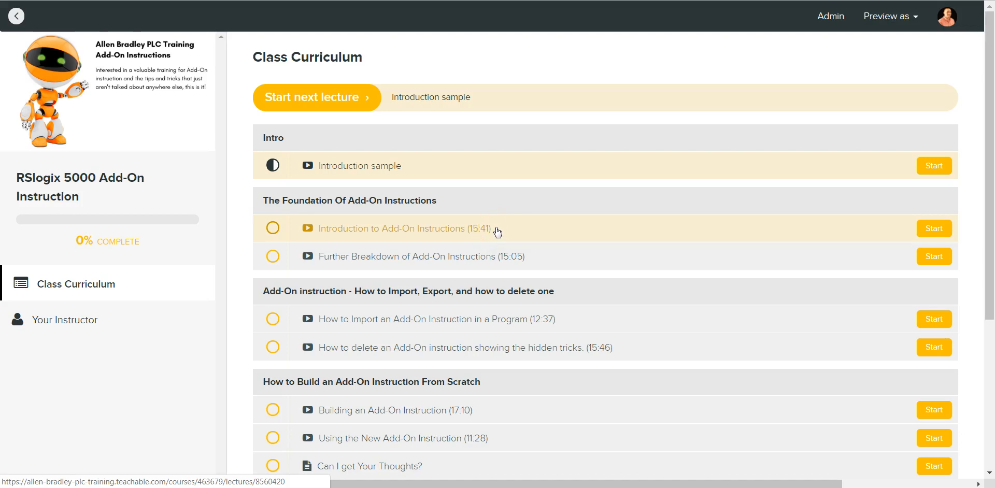
{"action": "mouse_move", "coordinate": [499, 238]}
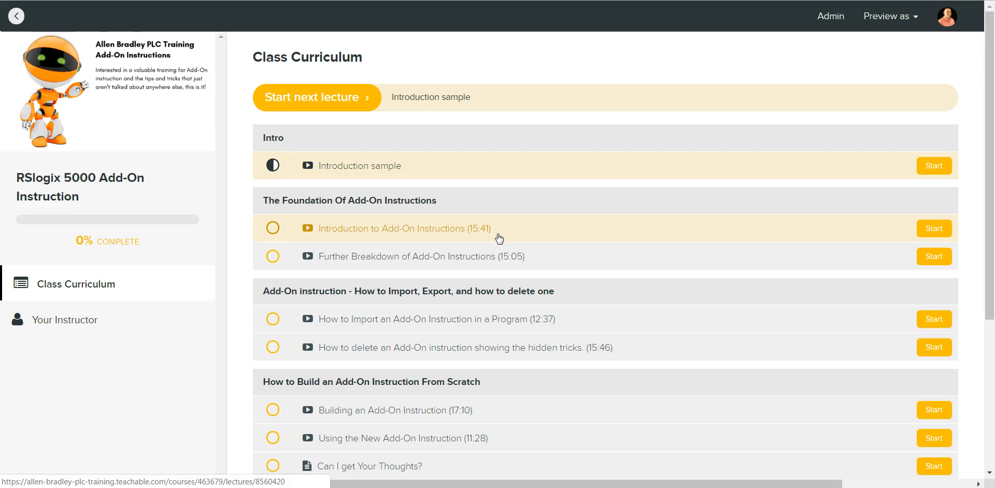
{"action": "mouse_move", "coordinate": [505, 256]}
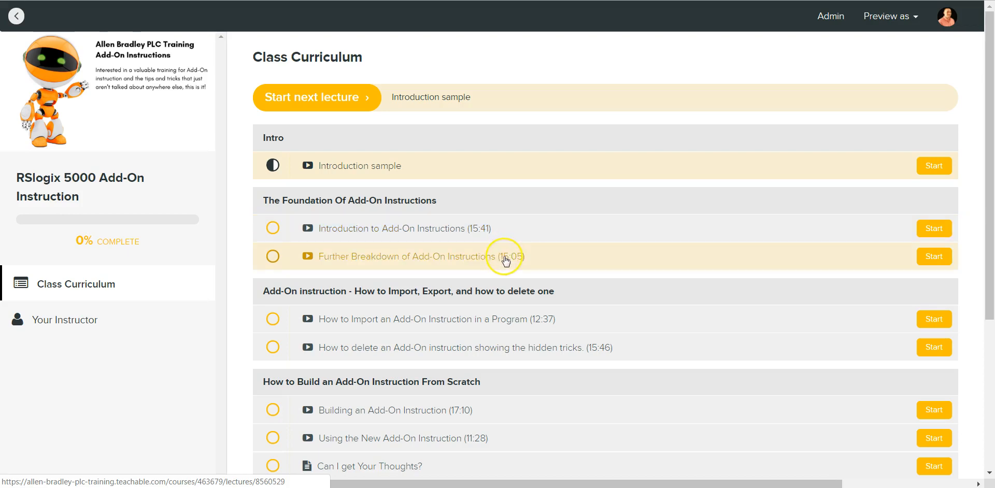
{"action": "mouse_move", "coordinate": [506, 267]}
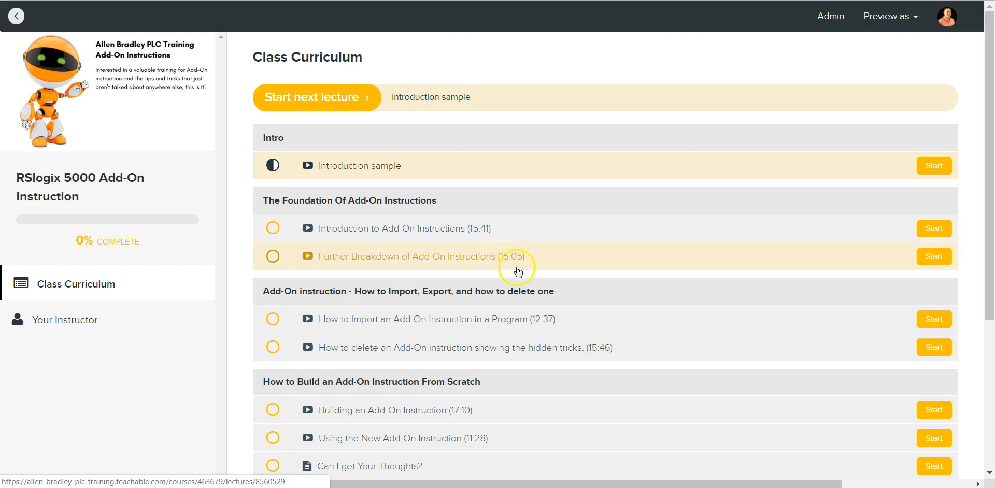
{"action": "mouse_move", "coordinate": [523, 265]}
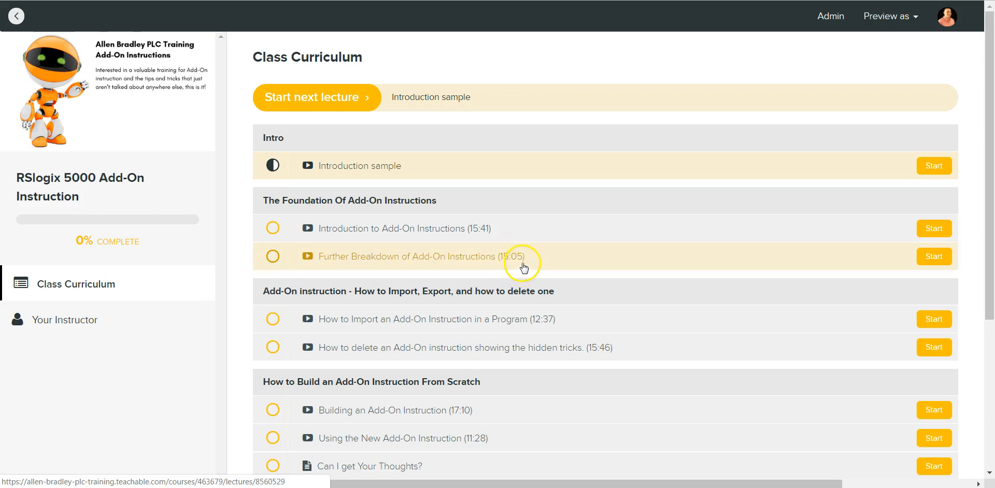
{"action": "mouse_move", "coordinate": [523, 266]}
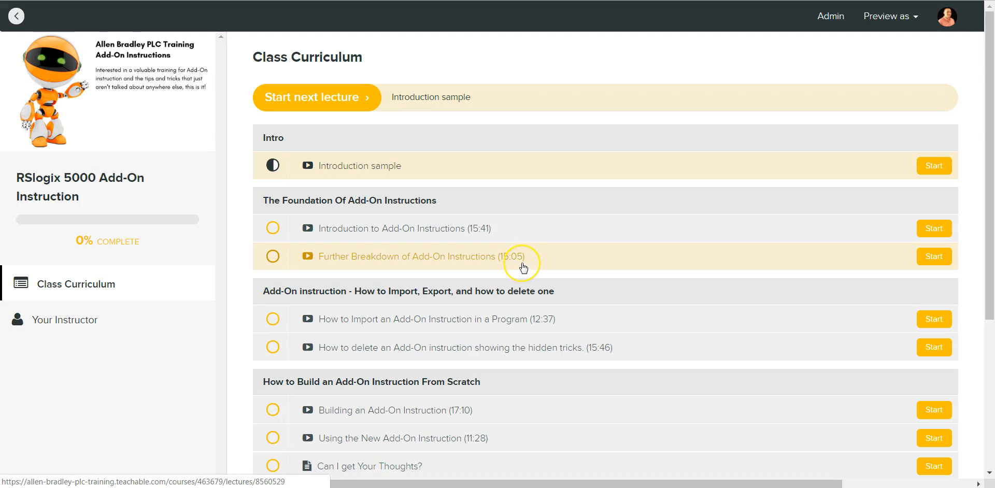
{"action": "mouse_move", "coordinate": [519, 266]}
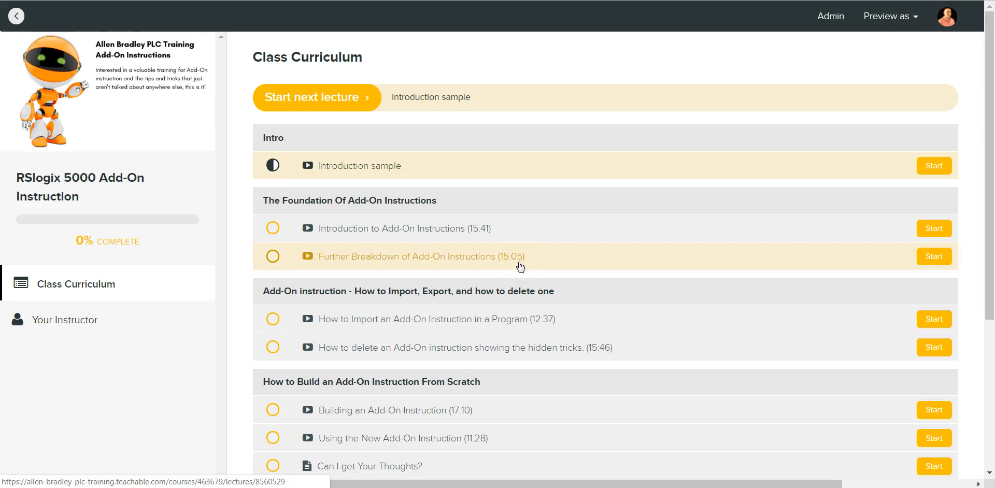
{"action": "mouse_move", "coordinate": [522, 302]}
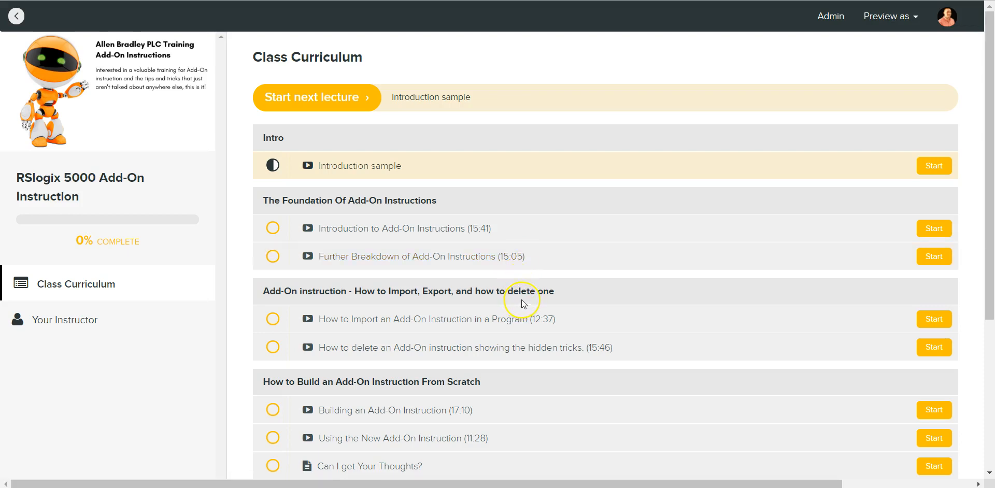
{"action": "mouse_move", "coordinate": [521, 304]}
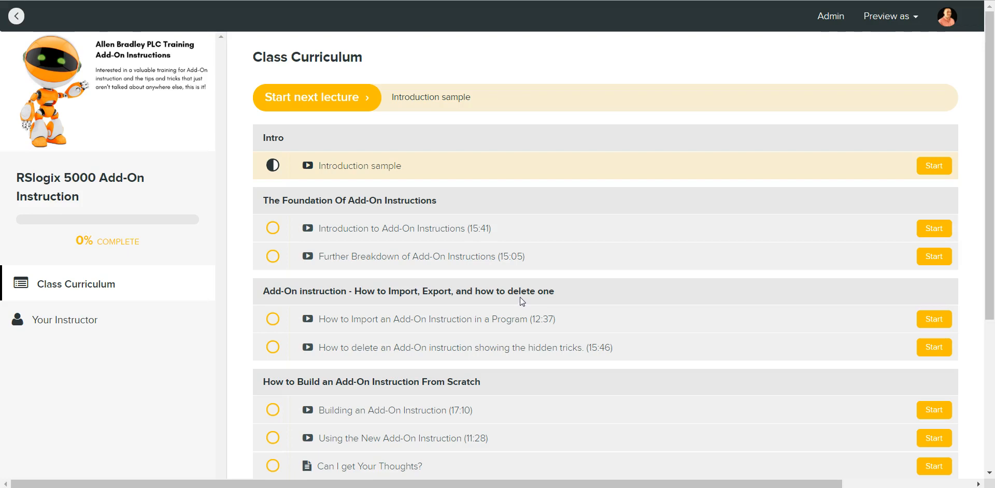
{"action": "mouse_move", "coordinate": [521, 303]}
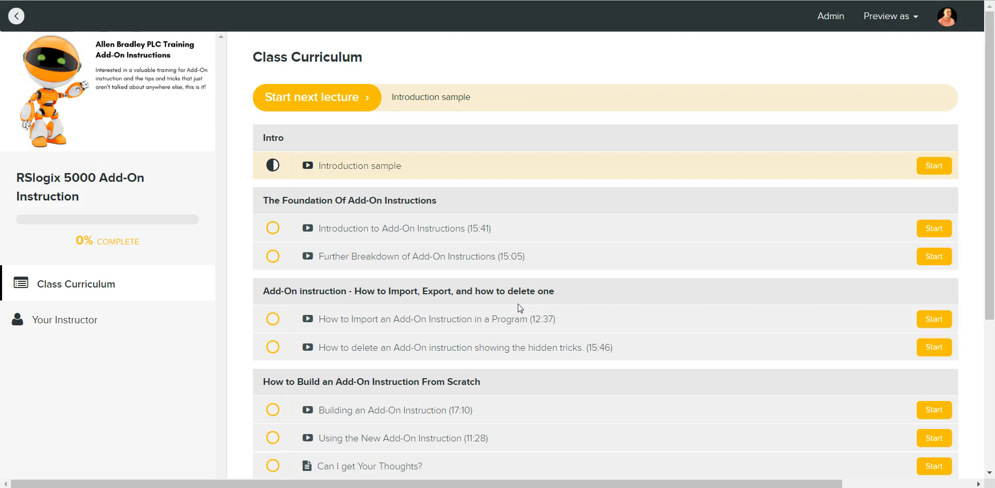
{"action": "mouse_move", "coordinate": [519, 318]}
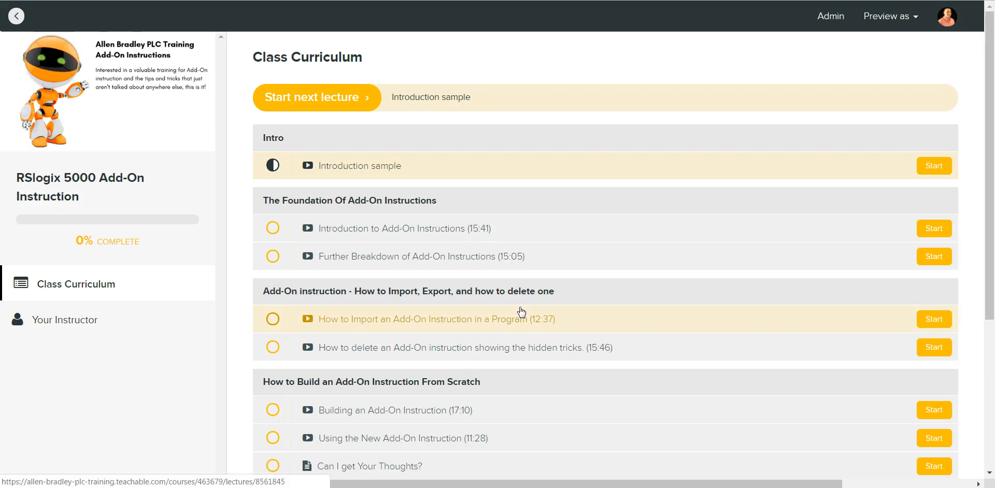
{"action": "mouse_move", "coordinate": [521, 314]}
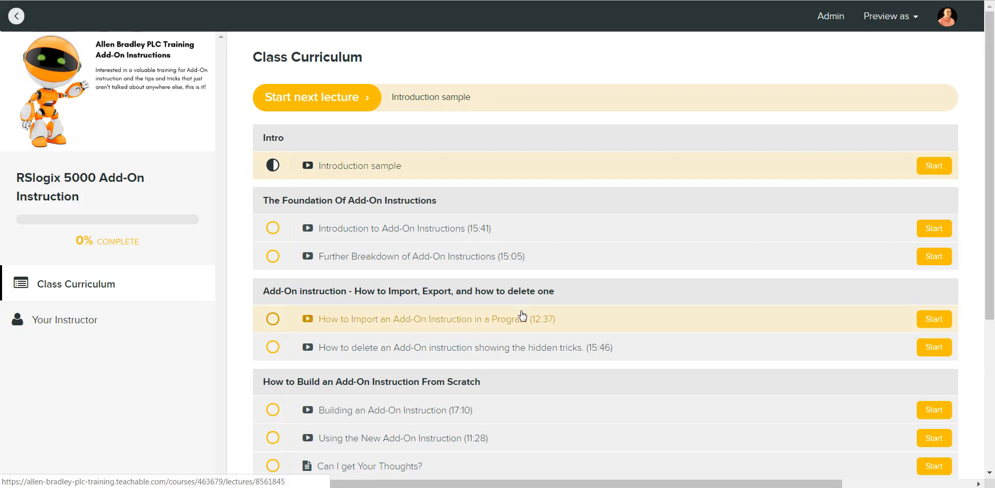
{"action": "mouse_move", "coordinate": [531, 347]}
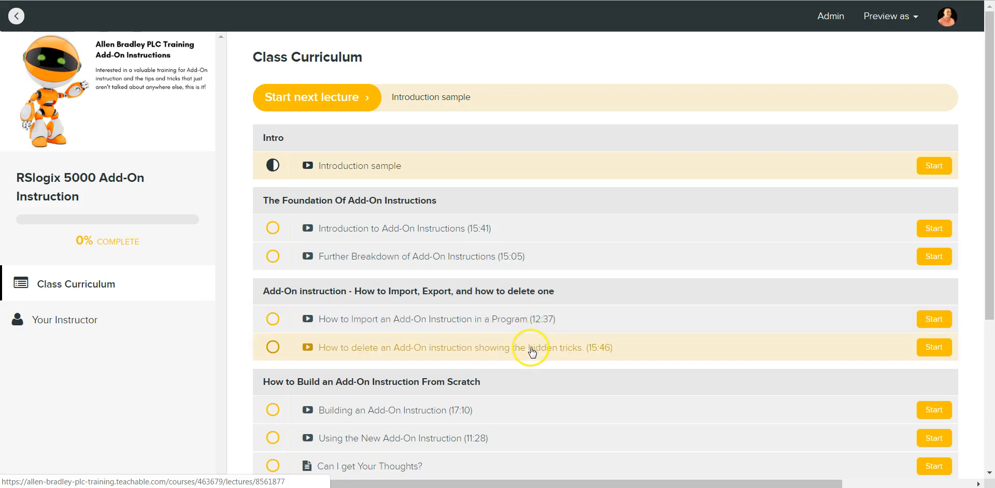
{"action": "mouse_move", "coordinate": [525, 349]}
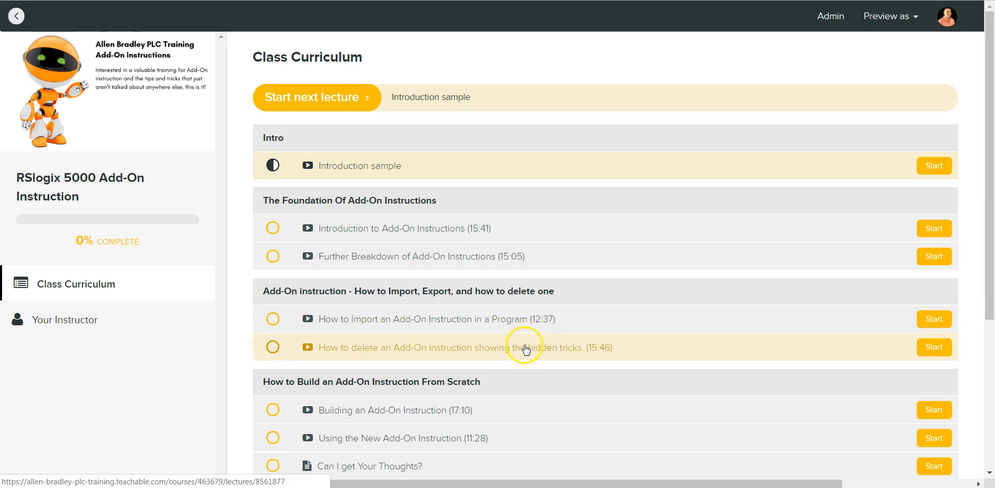
{"action": "mouse_move", "coordinate": [553, 343]}
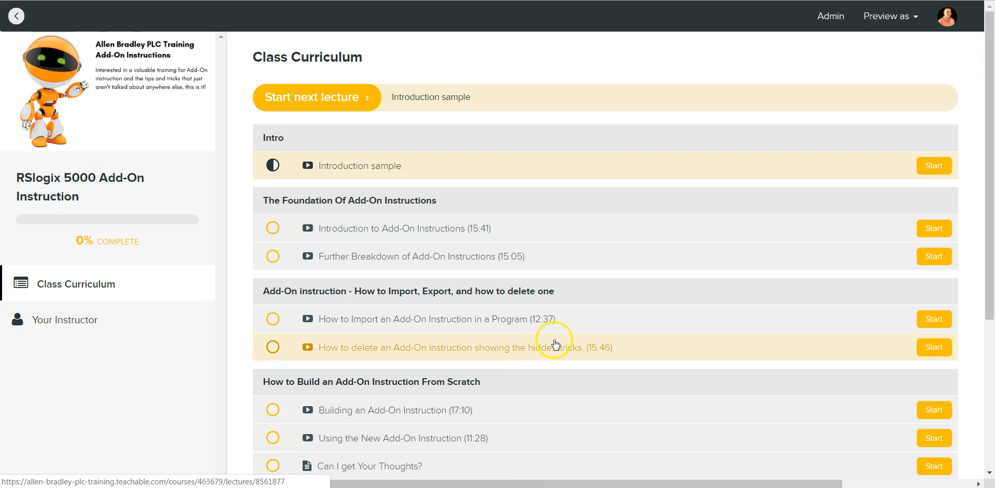
{"action": "mouse_move", "coordinate": [571, 319]}
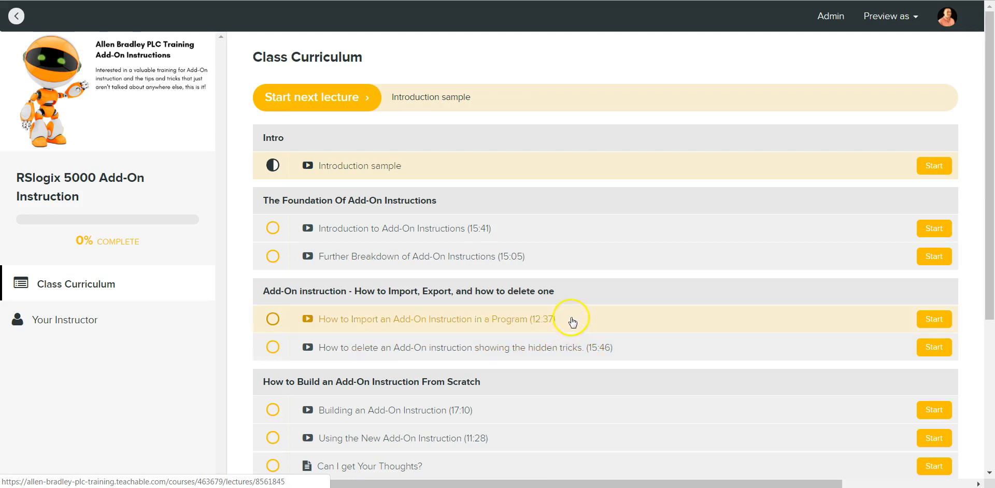
{"action": "mouse_move", "coordinate": [558, 329]}
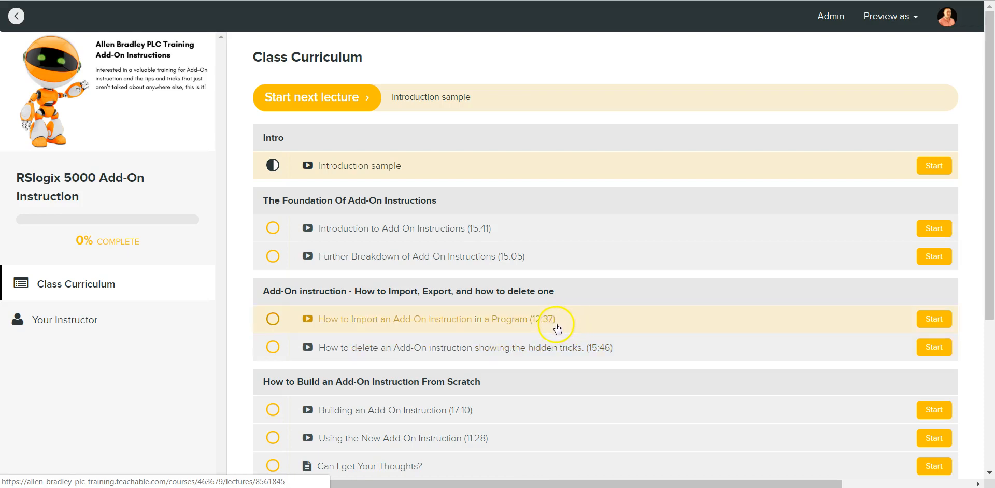
{"action": "mouse_move", "coordinate": [554, 336]}
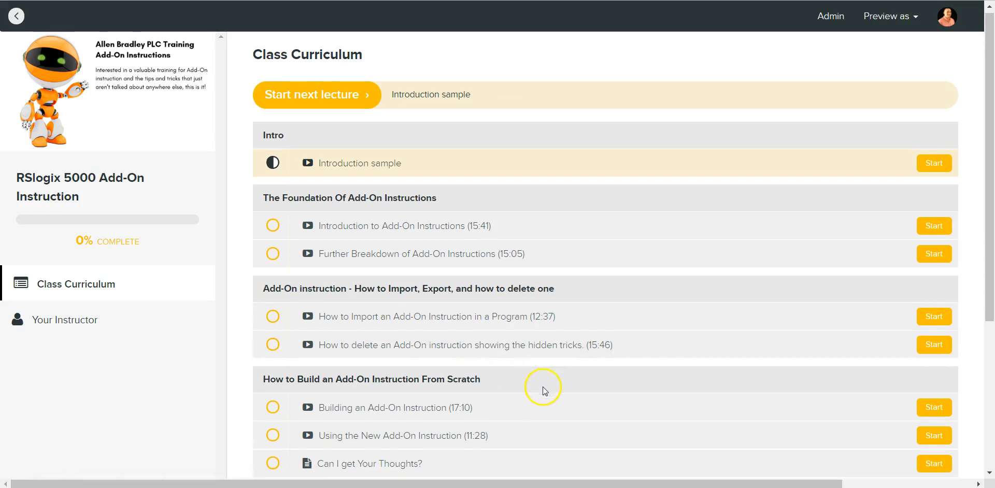
{"action": "scroll", "scroll_direction": "down", "scroll_amount": 3}
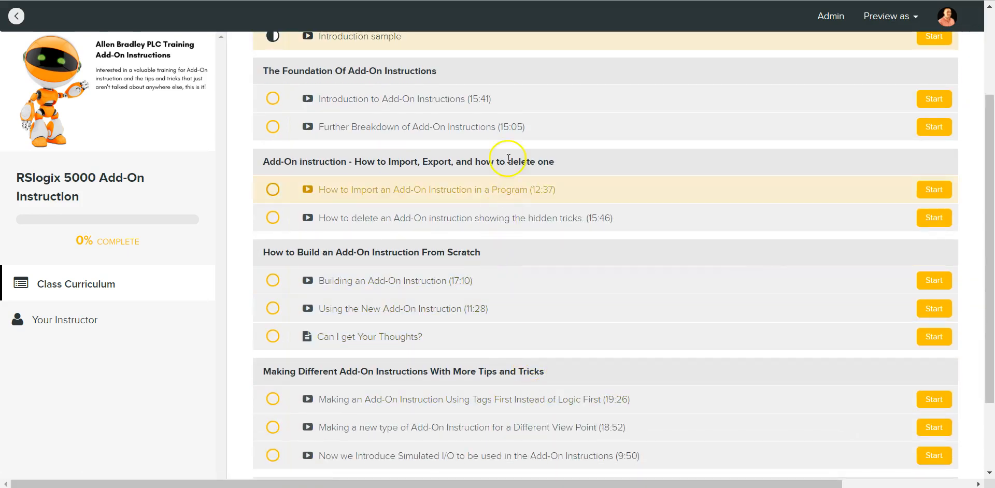
{"action": "mouse_move", "coordinate": [472, 188]}
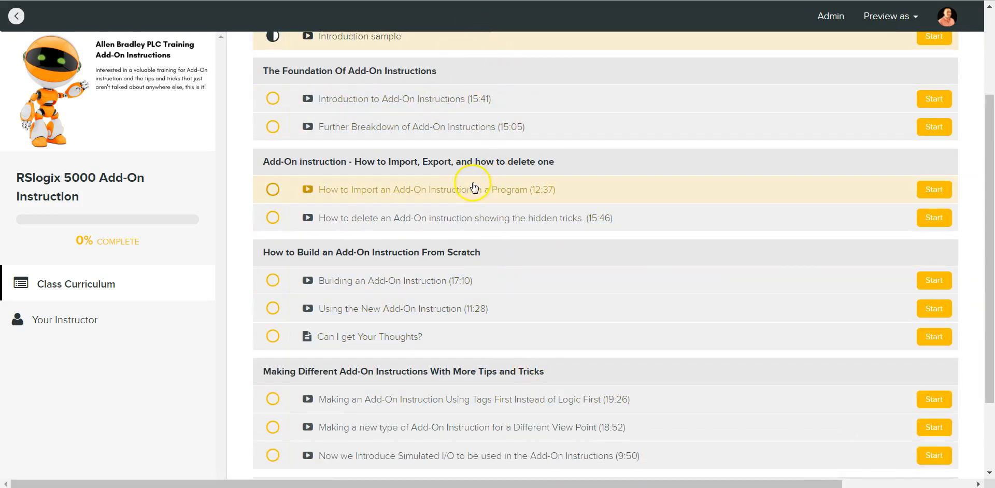
{"action": "mouse_move", "coordinate": [504, 191]}
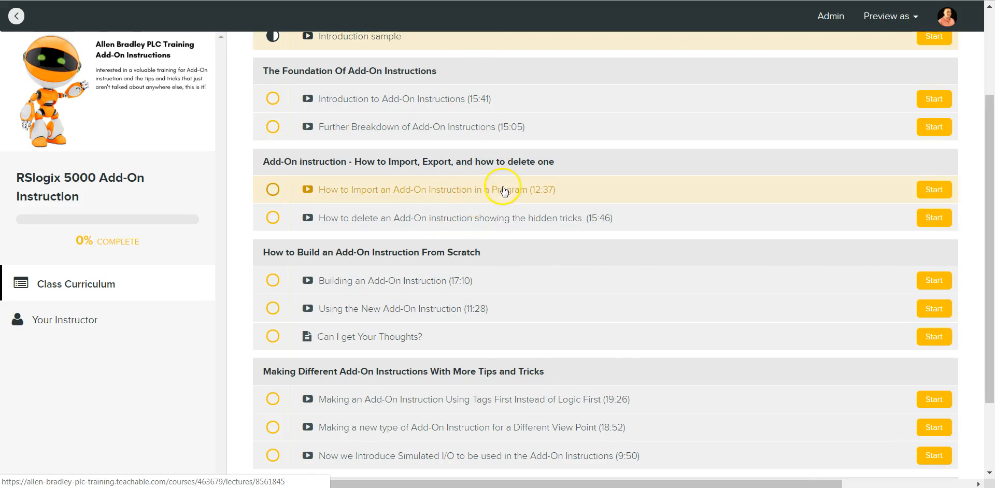
{"action": "mouse_move", "coordinate": [464, 243]}
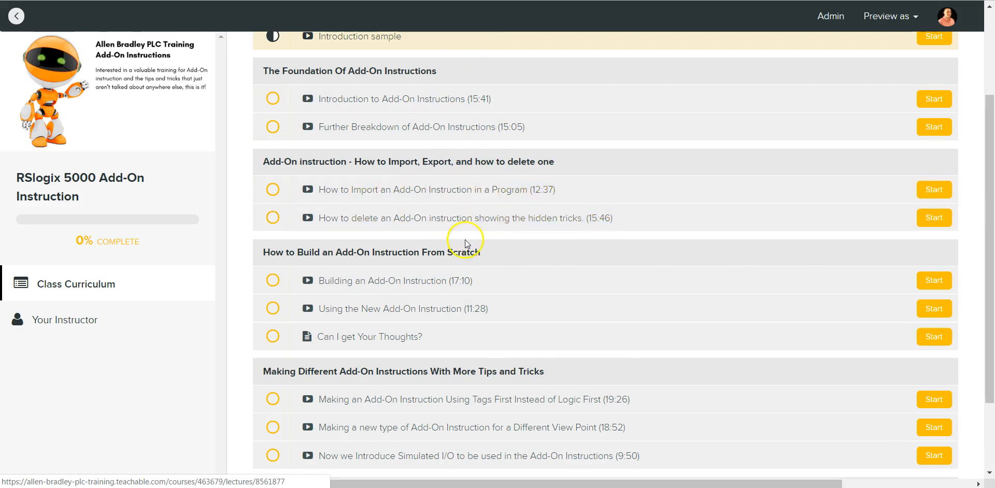
{"action": "mouse_move", "coordinate": [457, 279]}
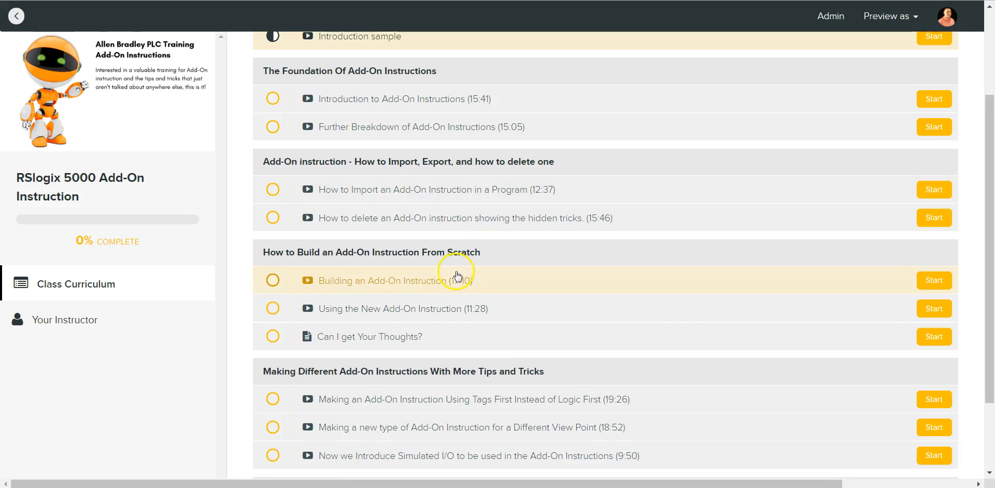
{"action": "mouse_move", "coordinate": [433, 271]}
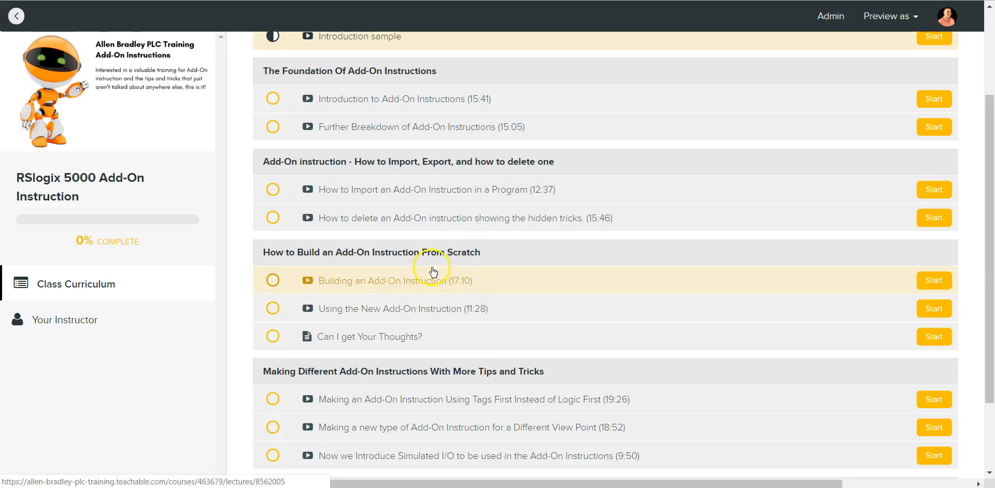
{"action": "mouse_move", "coordinate": [439, 295]}
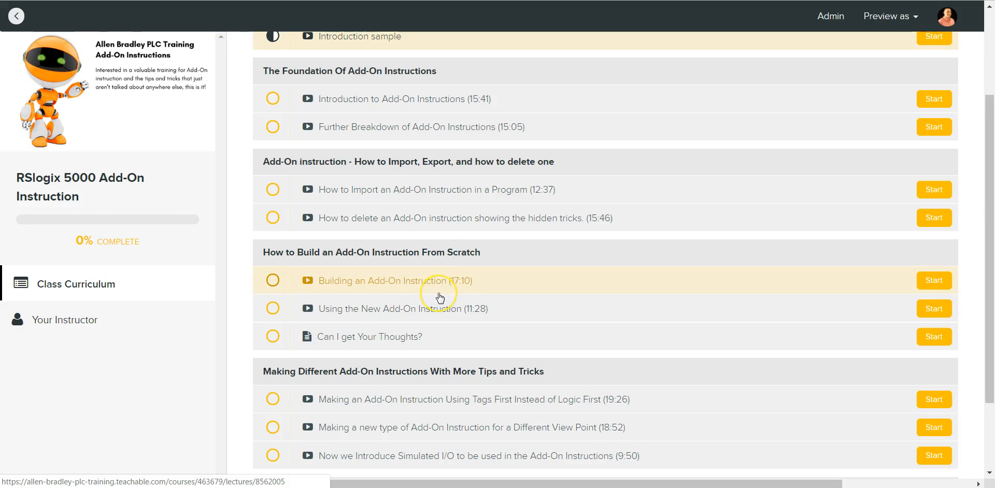
{"action": "mouse_move", "coordinate": [439, 298]}
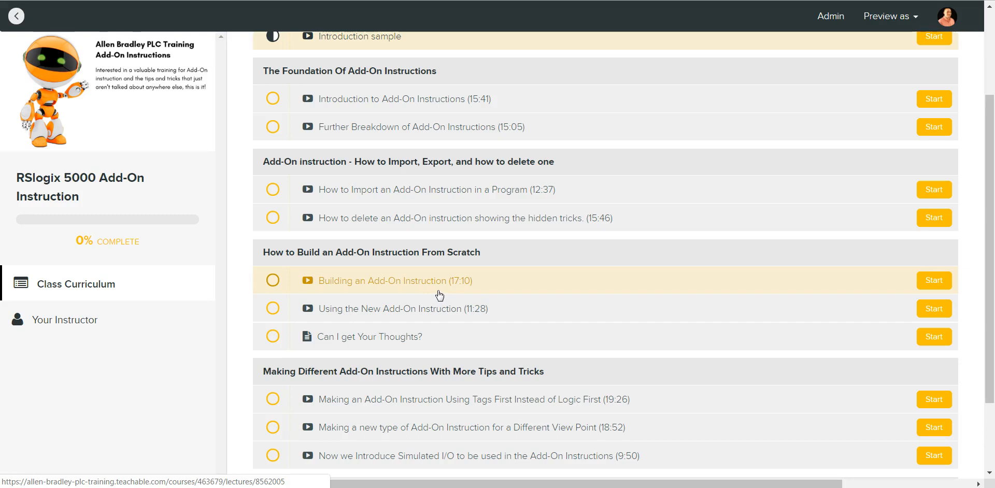
{"action": "mouse_move", "coordinate": [448, 244]}
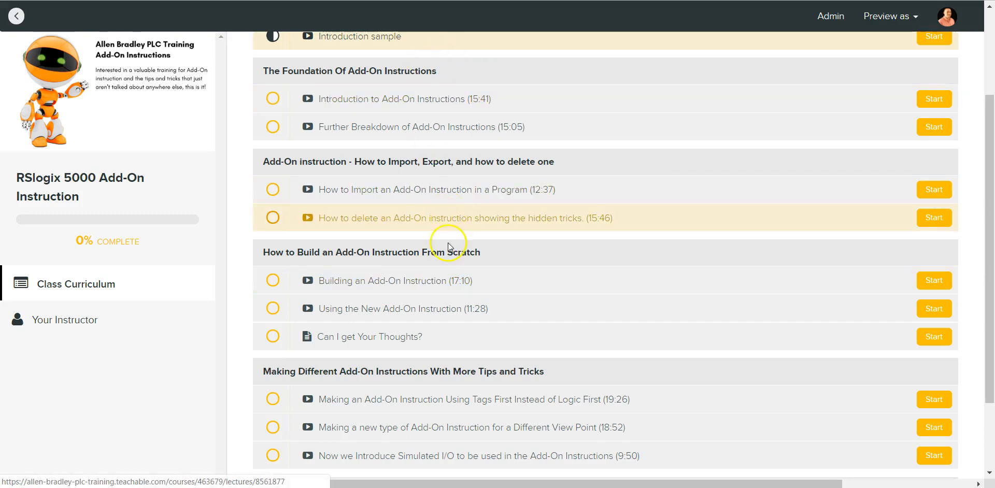
{"action": "mouse_move", "coordinate": [478, 292]}
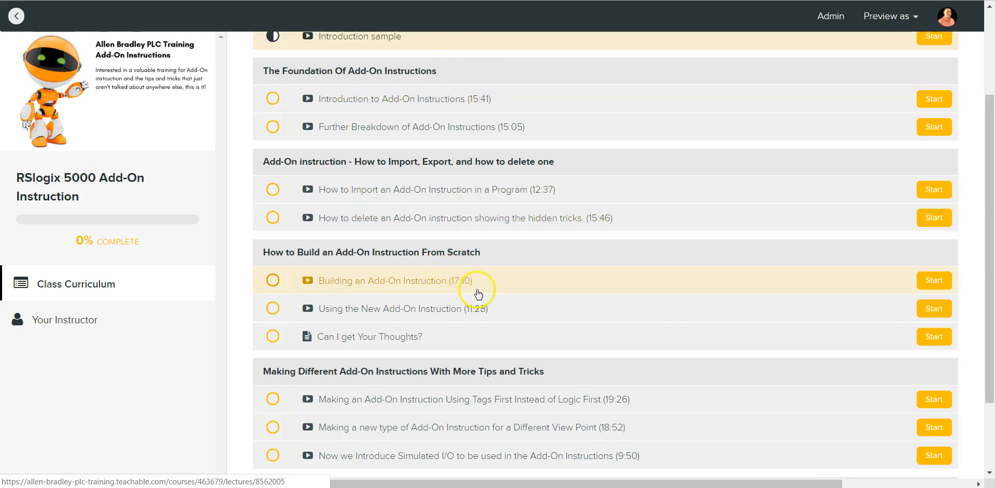
{"action": "mouse_move", "coordinate": [488, 309]}
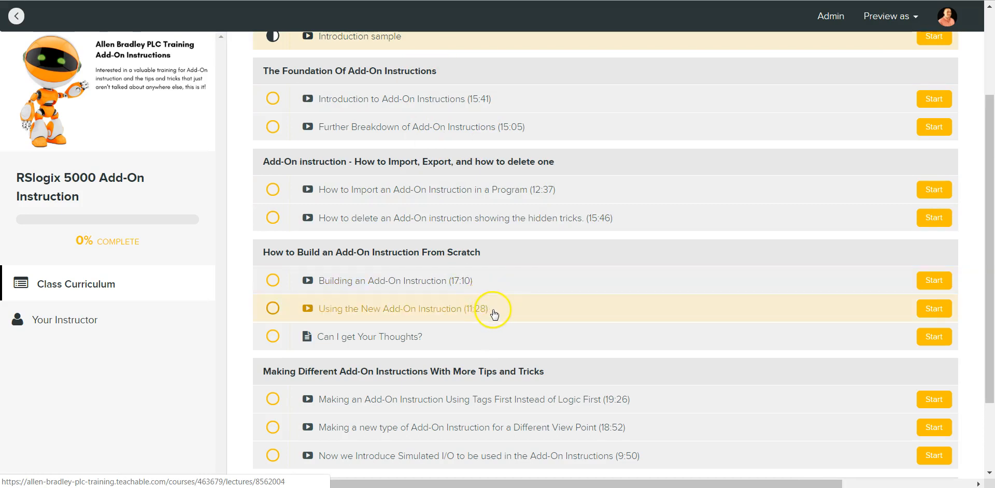
{"action": "mouse_move", "coordinate": [495, 316]}
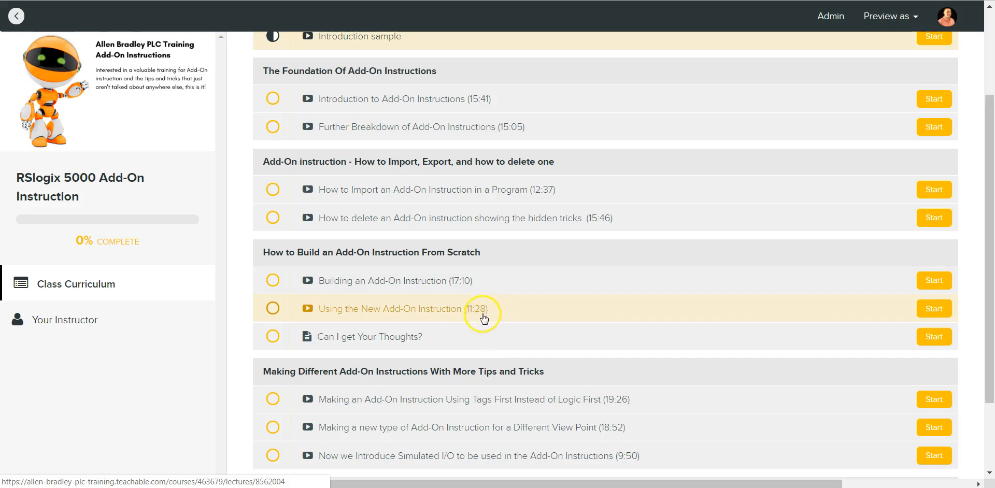
{"action": "mouse_move", "coordinate": [488, 346]}
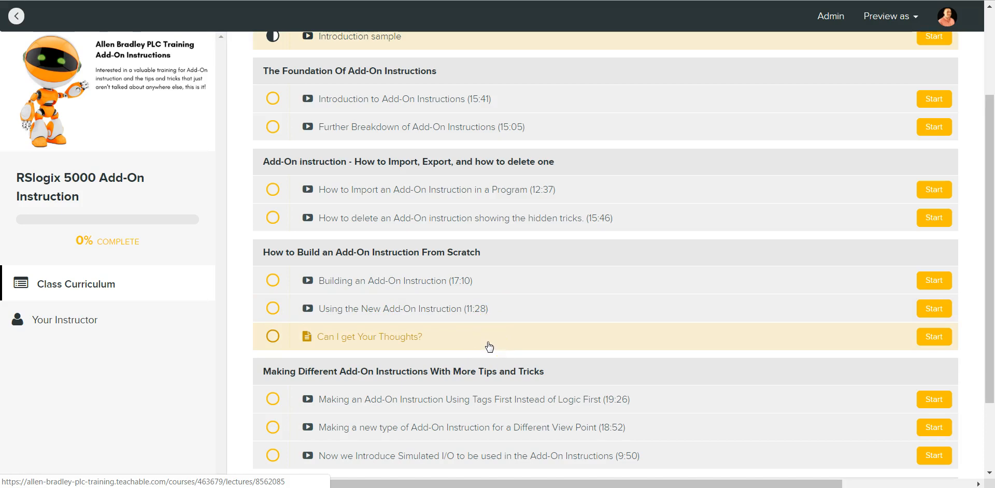
{"action": "mouse_move", "coordinate": [329, 351]}
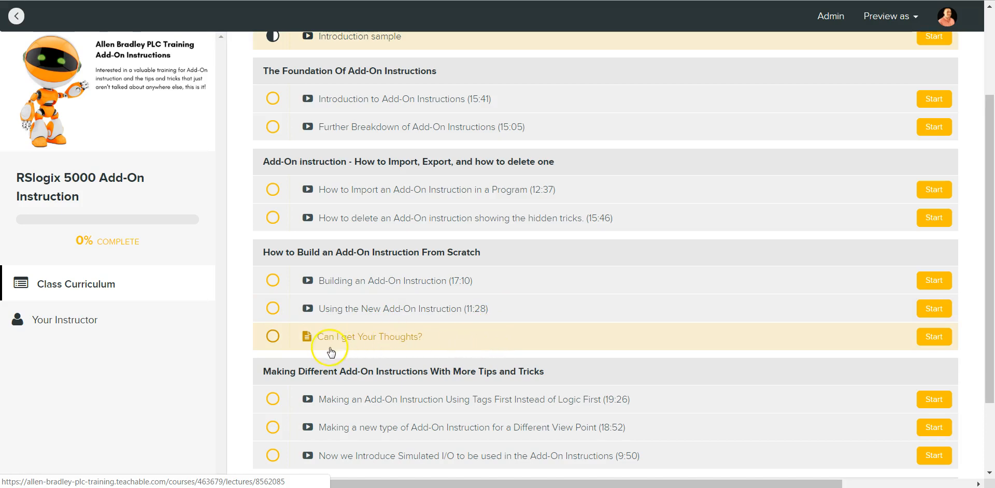
{"action": "mouse_move", "coordinate": [336, 353]}
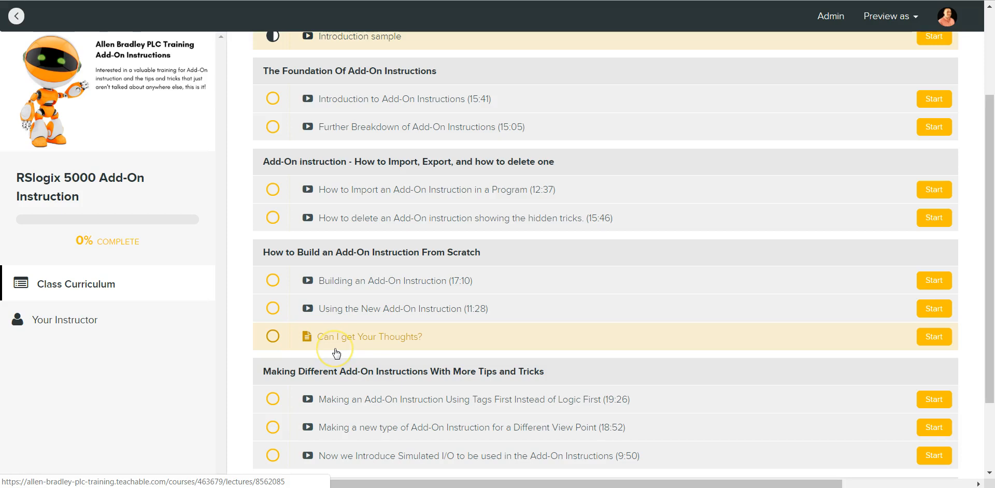
{"action": "mouse_move", "coordinate": [412, 363]}
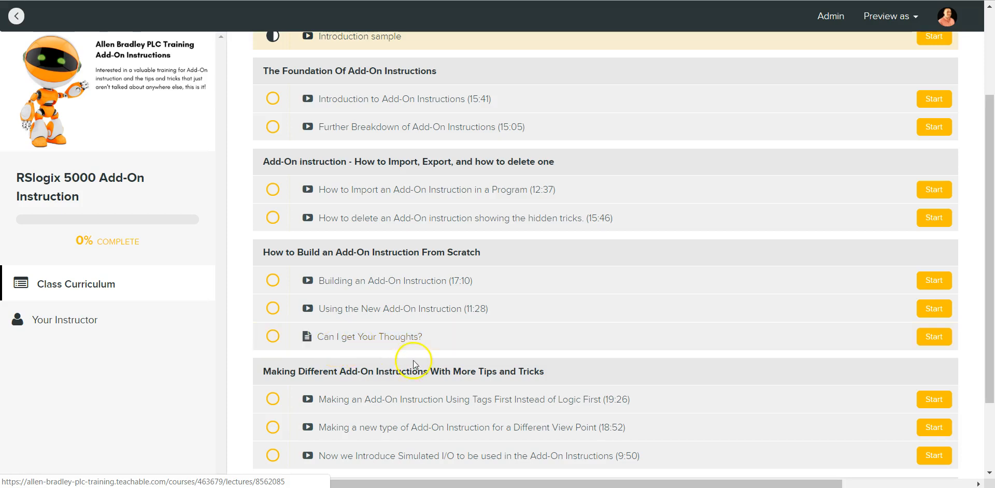
{"action": "mouse_move", "coordinate": [411, 356]}
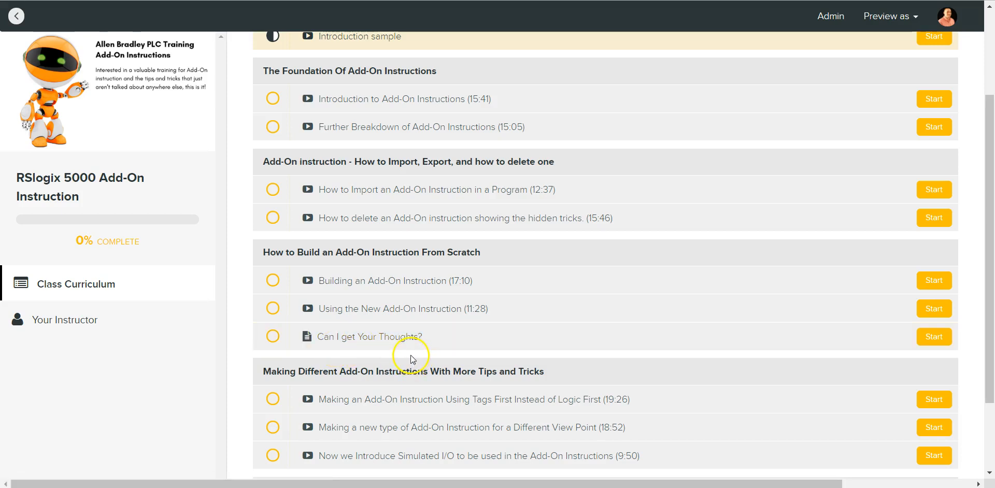
{"action": "mouse_move", "coordinate": [411, 356]}
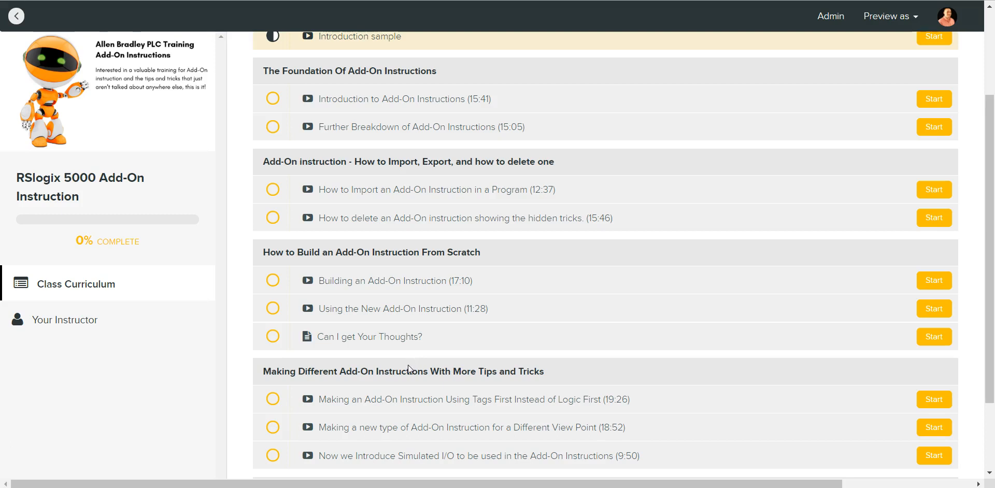
{"action": "scroll", "scroll_direction": "down", "scroll_amount": 3}
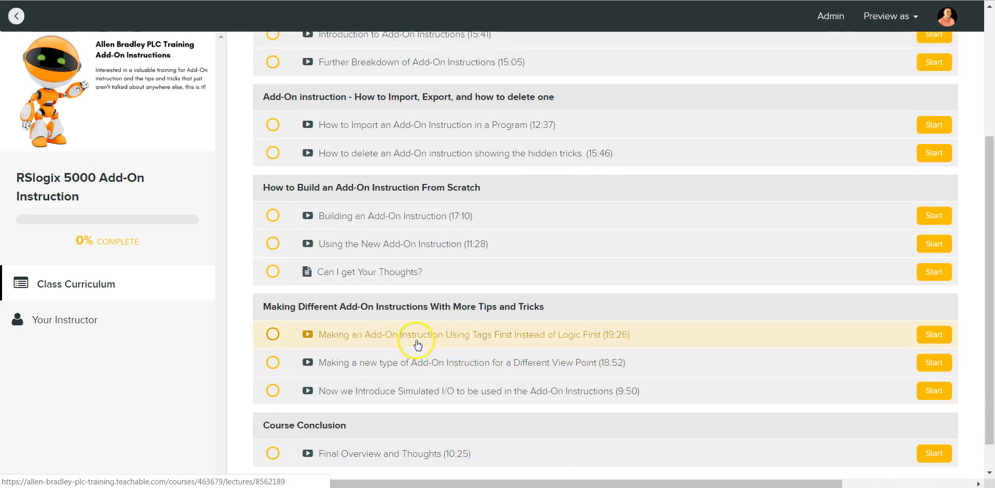
{"action": "mouse_move", "coordinate": [457, 317]}
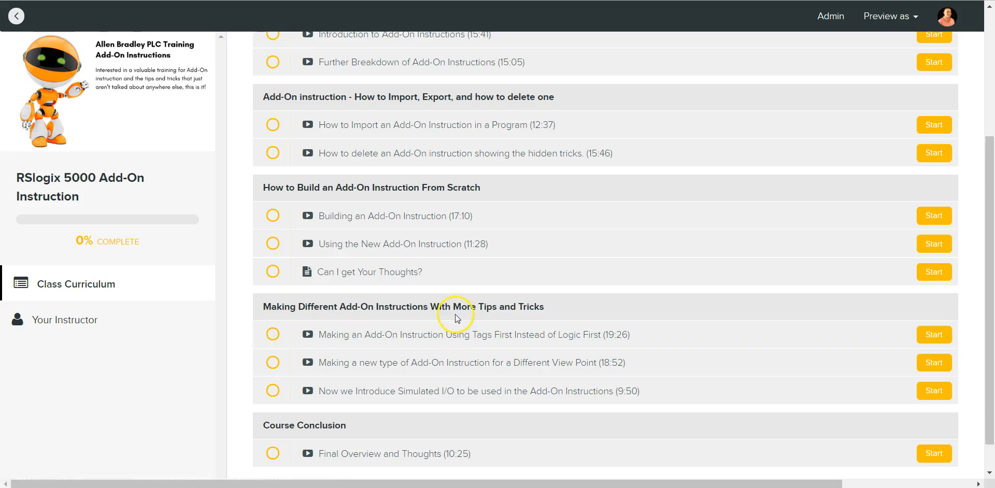
{"action": "mouse_move", "coordinate": [409, 326]}
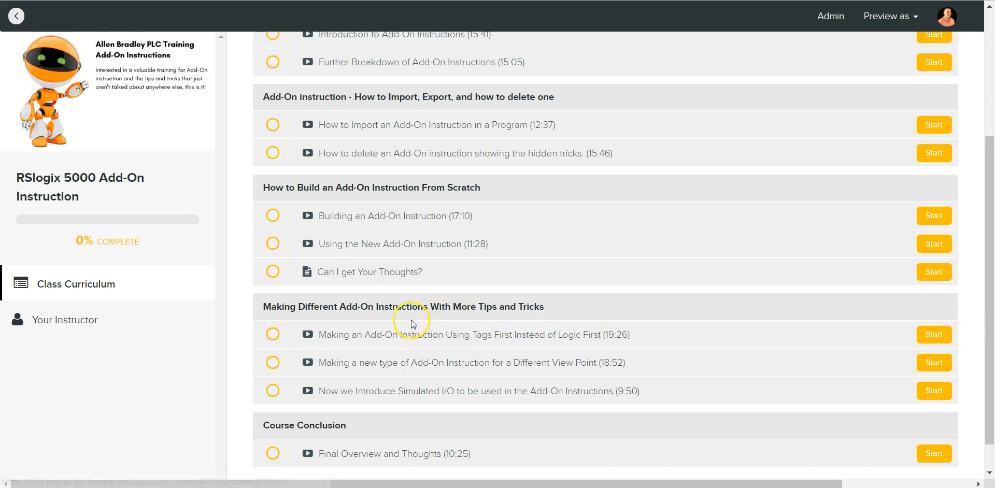
{"action": "mouse_move", "coordinate": [412, 326]}
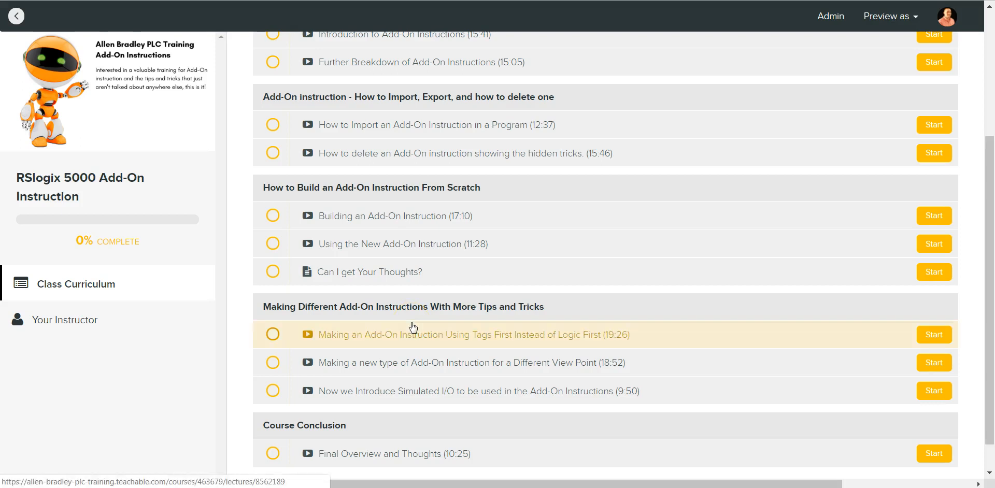
{"action": "mouse_move", "coordinate": [563, 318]}
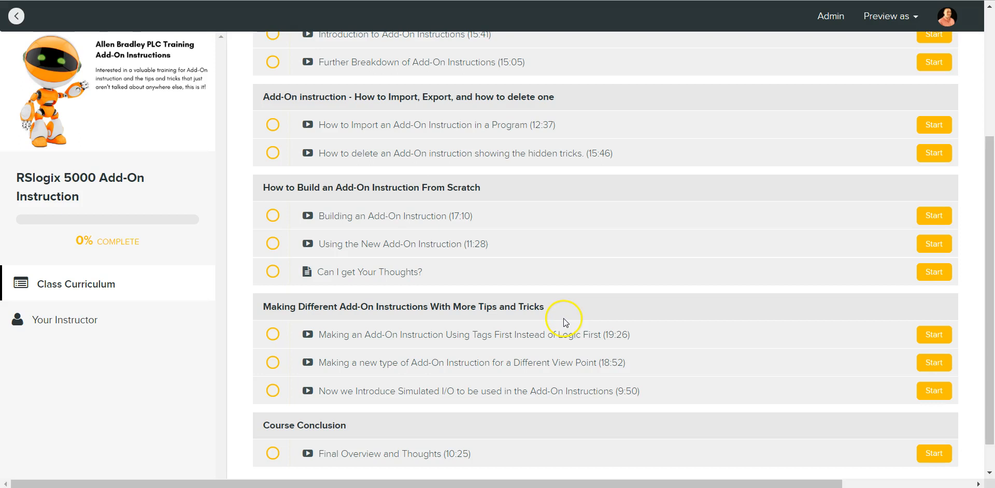
{"action": "mouse_move", "coordinate": [561, 329]}
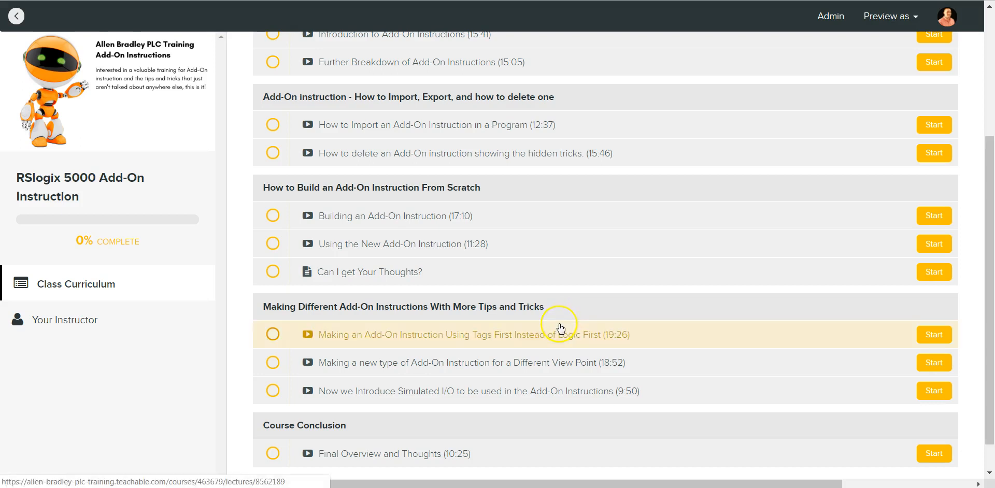
{"action": "mouse_move", "coordinate": [485, 243]}
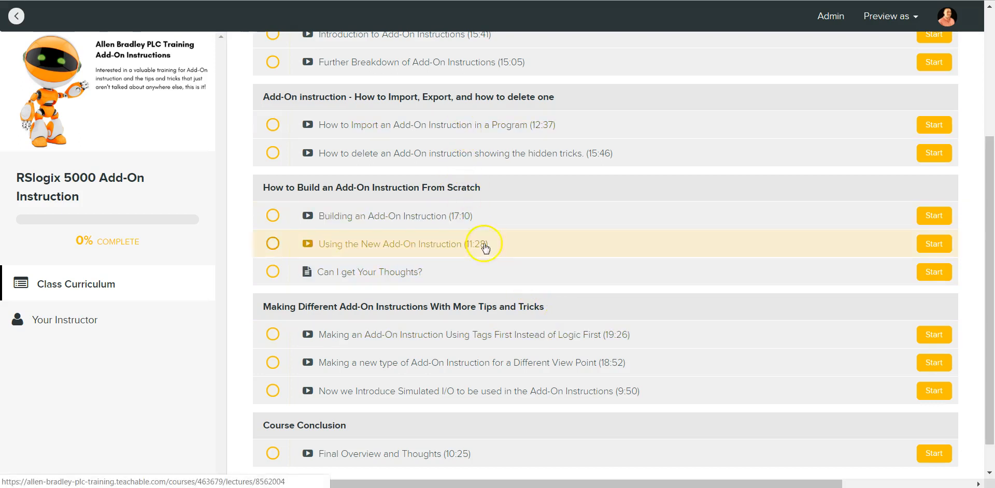
{"action": "mouse_move", "coordinate": [520, 328]}
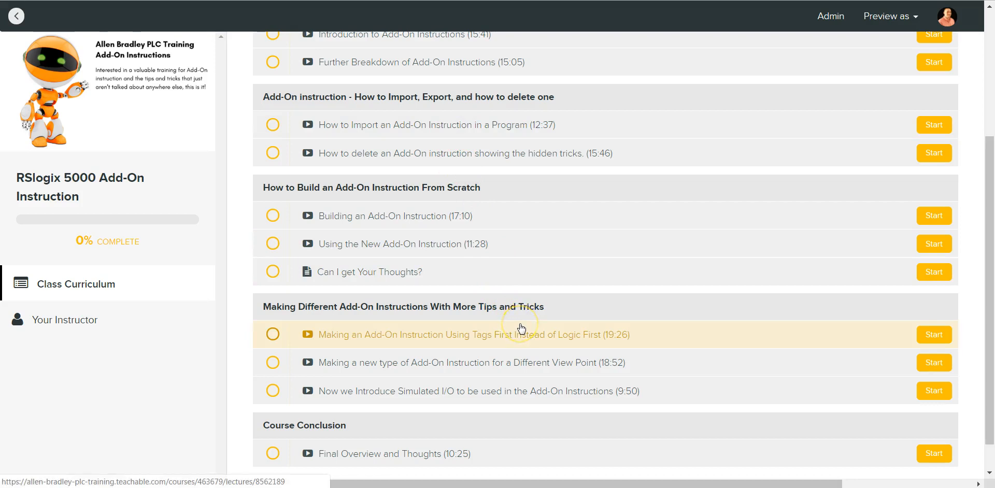
{"action": "mouse_move", "coordinate": [525, 333]}
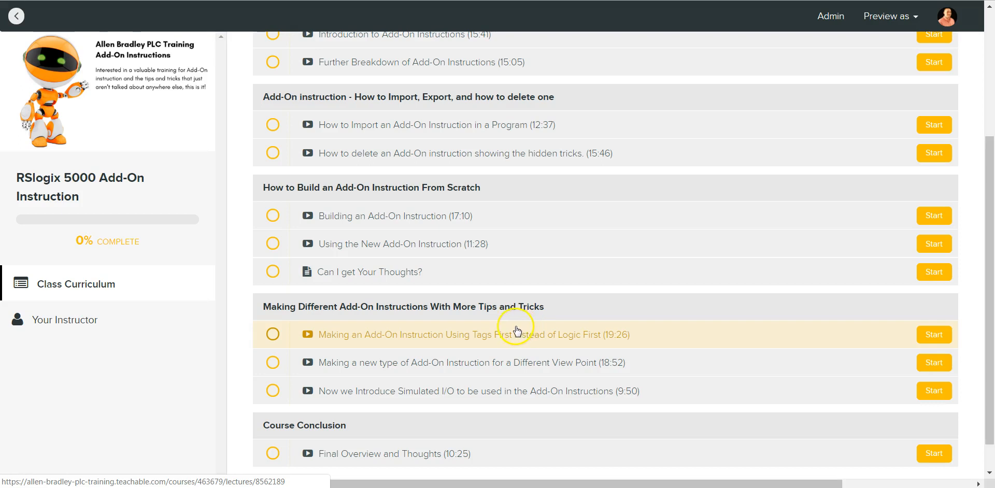
{"action": "mouse_move", "coordinate": [493, 365]}
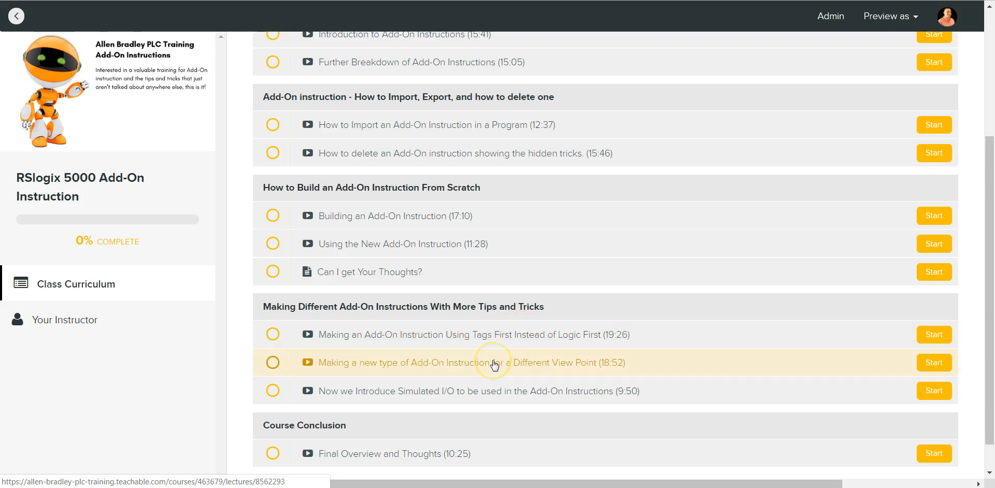
{"action": "mouse_move", "coordinate": [484, 368]}
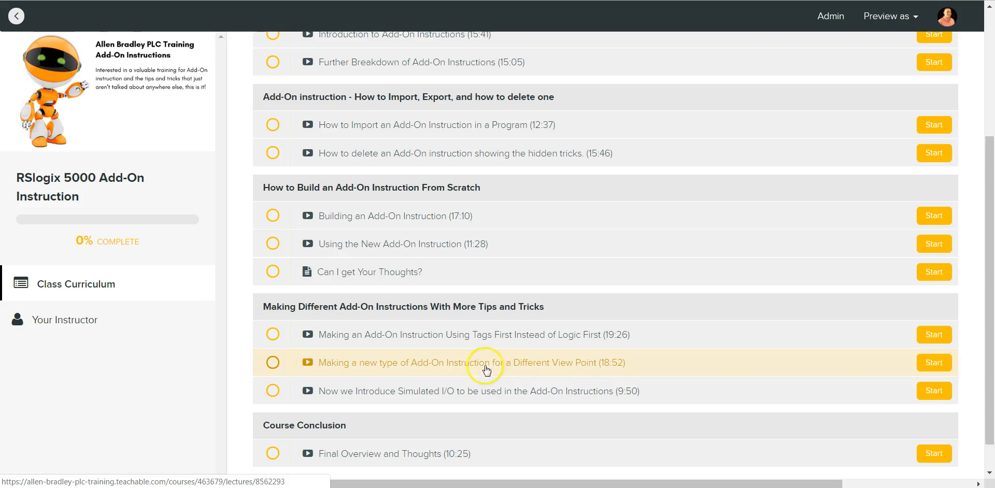
{"action": "mouse_move", "coordinate": [479, 376]}
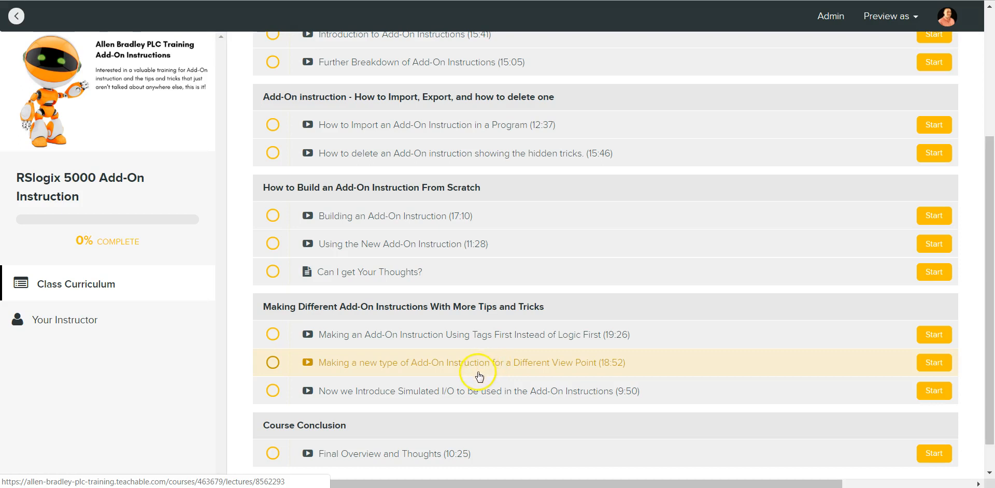
{"action": "mouse_move", "coordinate": [478, 383]}
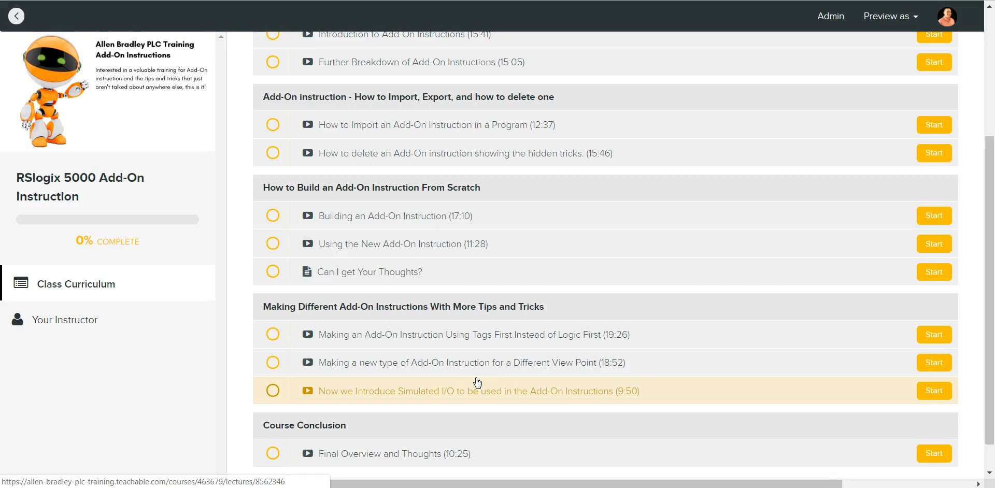
{"action": "mouse_move", "coordinate": [474, 379]}
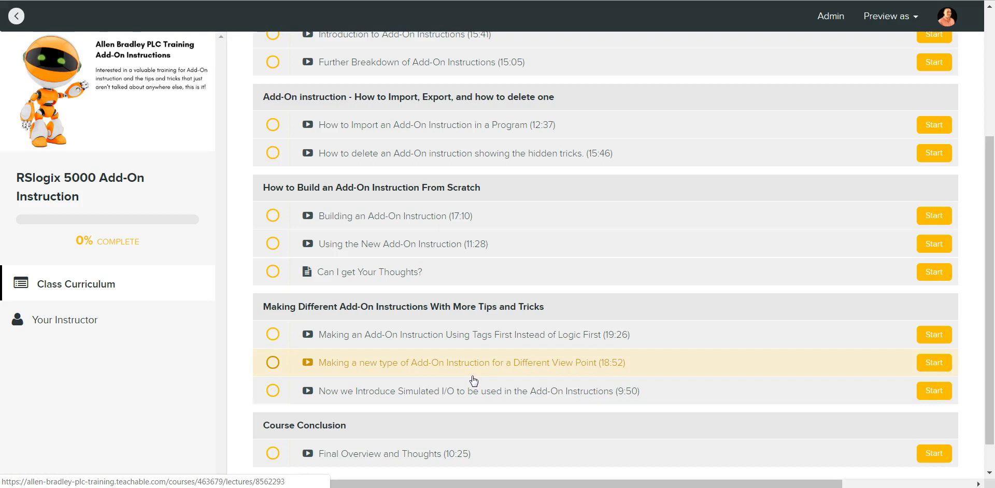
{"action": "mouse_move", "coordinate": [473, 380]}
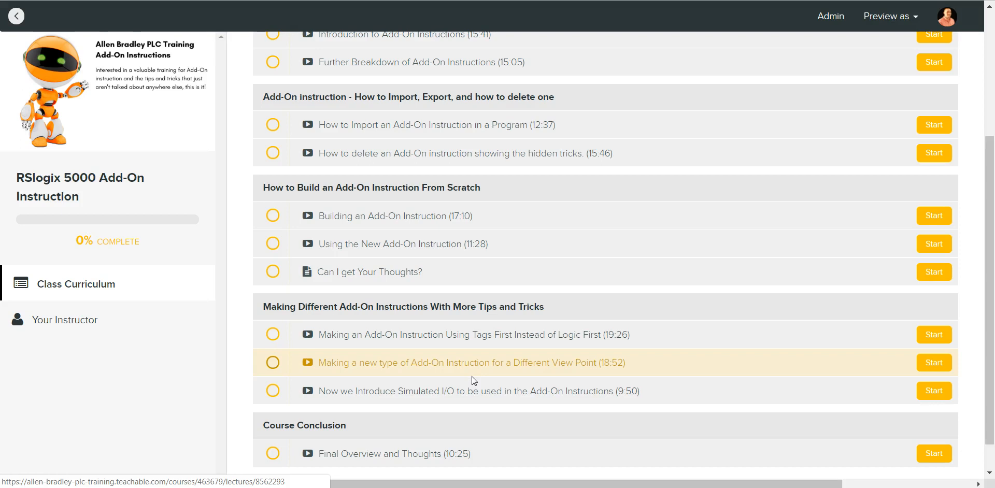
{"action": "mouse_move", "coordinate": [473, 385]}
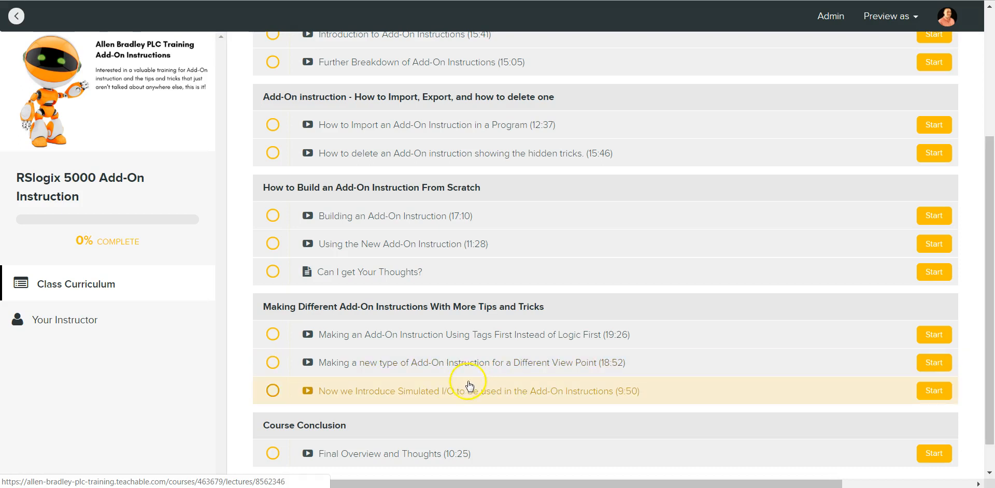
{"action": "mouse_move", "coordinate": [468, 388]}
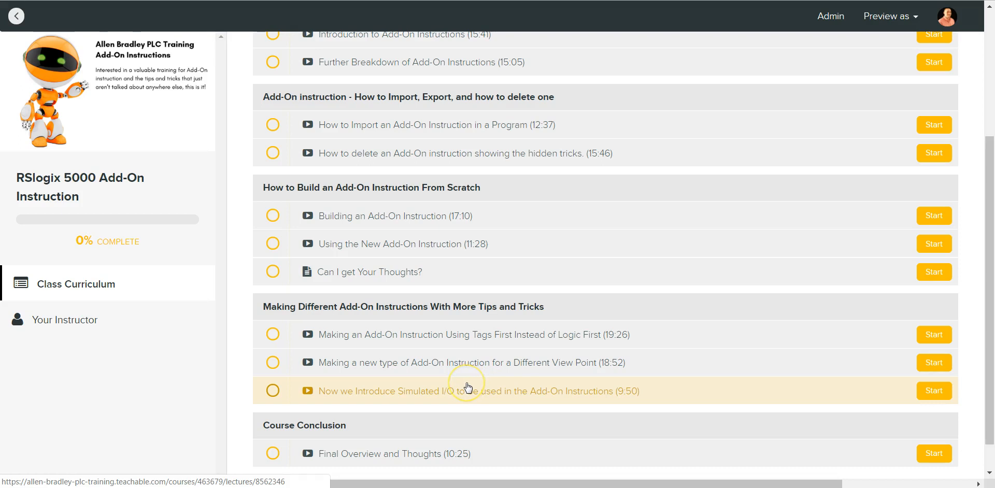
{"action": "mouse_move", "coordinate": [466, 387]}
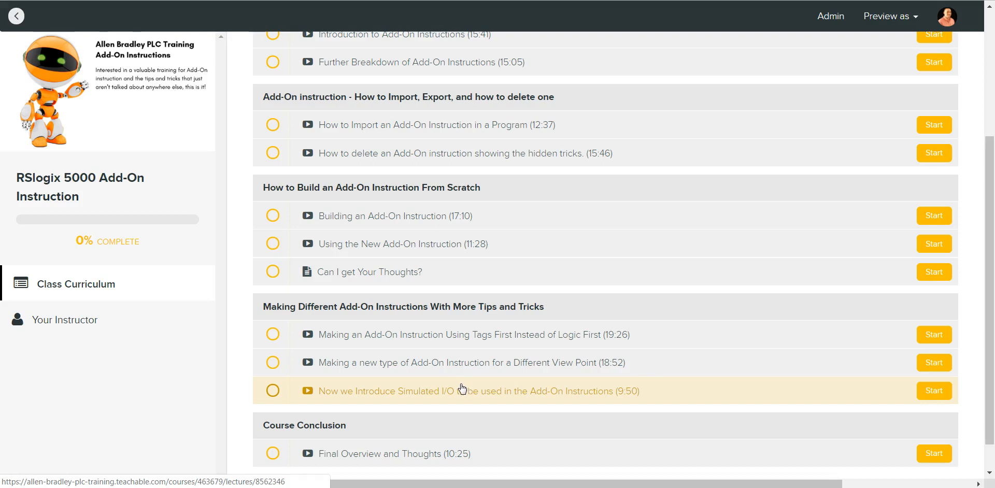
{"action": "scroll", "scroll_direction": "down", "scroll_amount": 3}
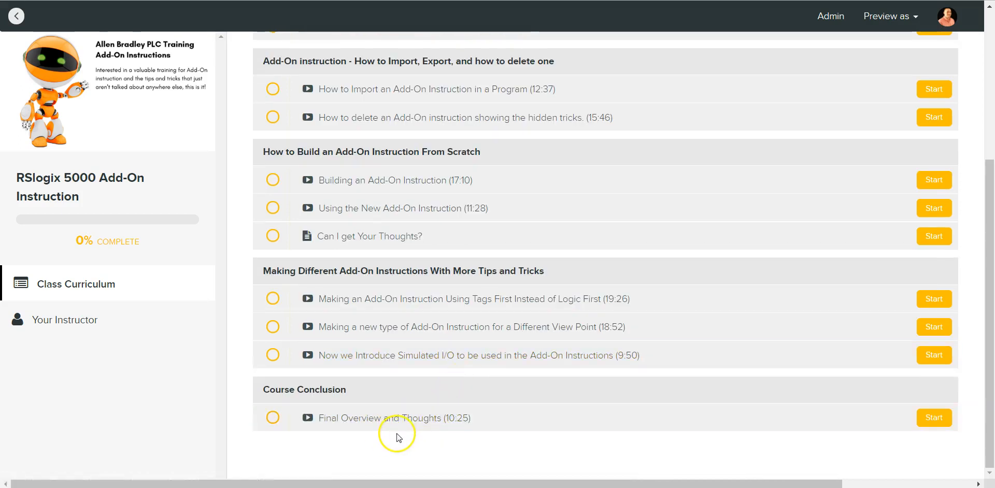
{"action": "mouse_move", "coordinate": [406, 418]}
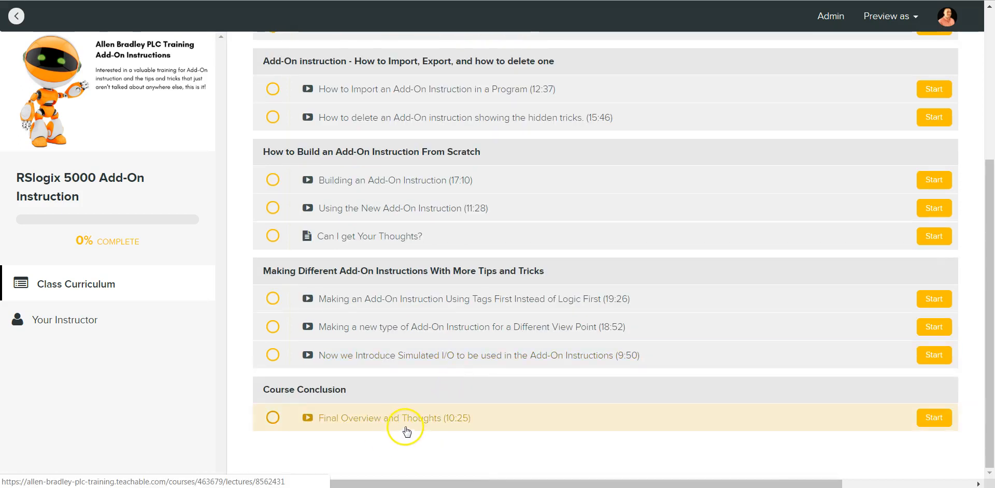
{"action": "mouse_move", "coordinate": [407, 430]}
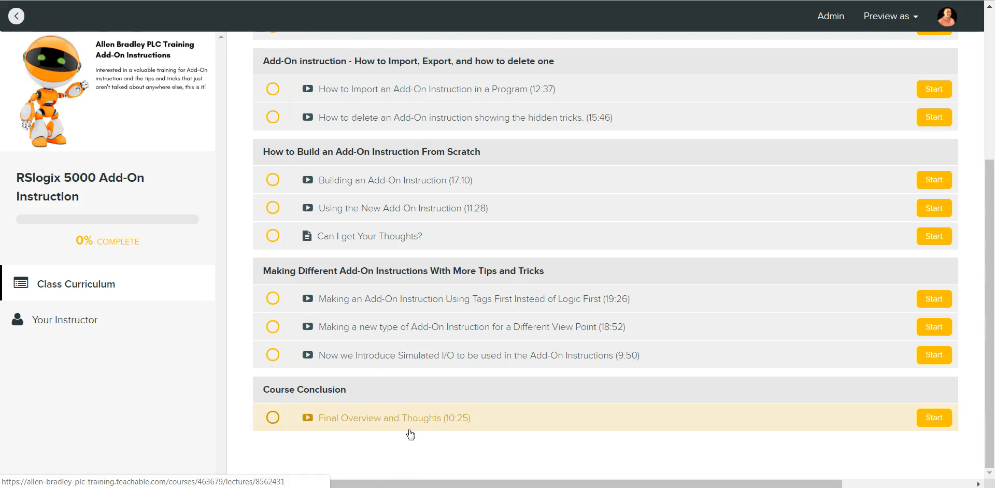
{"action": "mouse_move", "coordinate": [404, 431]}
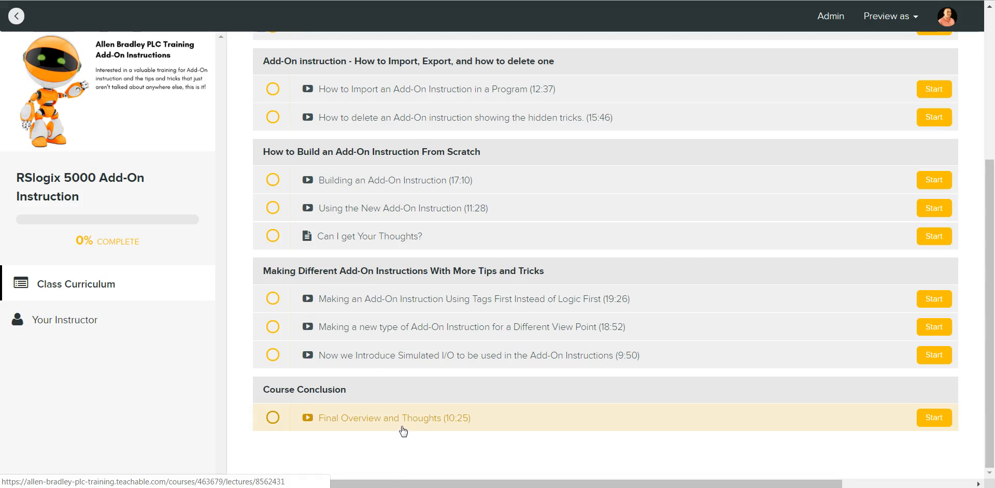
{"action": "mouse_move", "coordinate": [398, 404]}
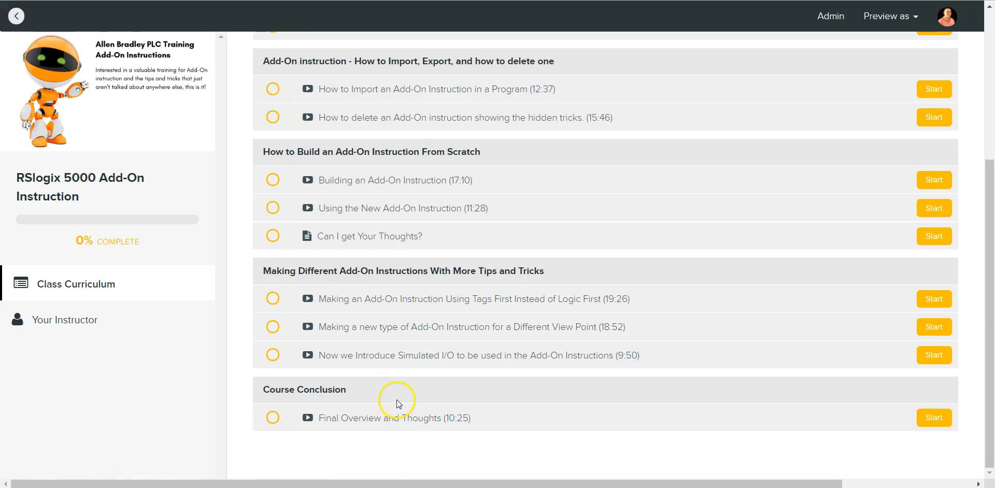
{"action": "scroll", "scroll_direction": "up", "scroll_amount": 3}
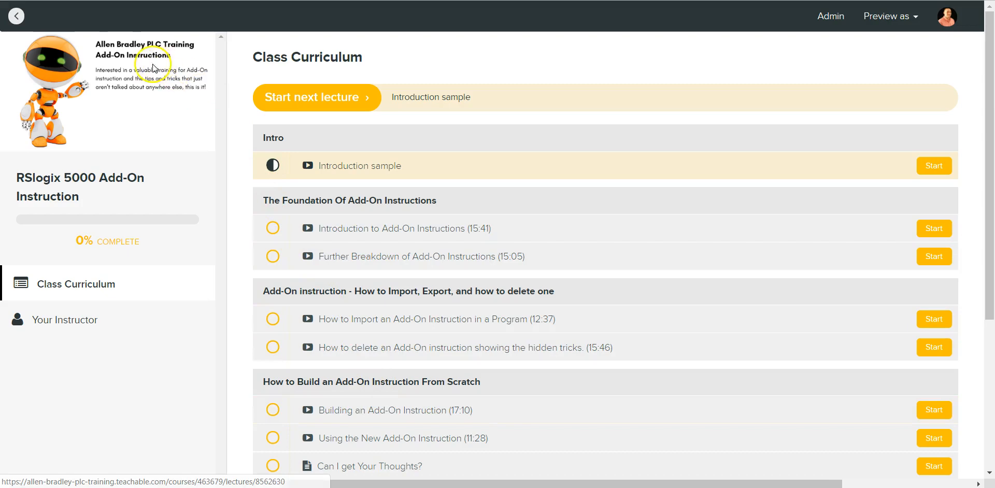
Return to the RSlogix 5000 Add-On Instruction sales page with its $20 enroll offer.
{"action": "left_click", "coordinate": [16, 15]}
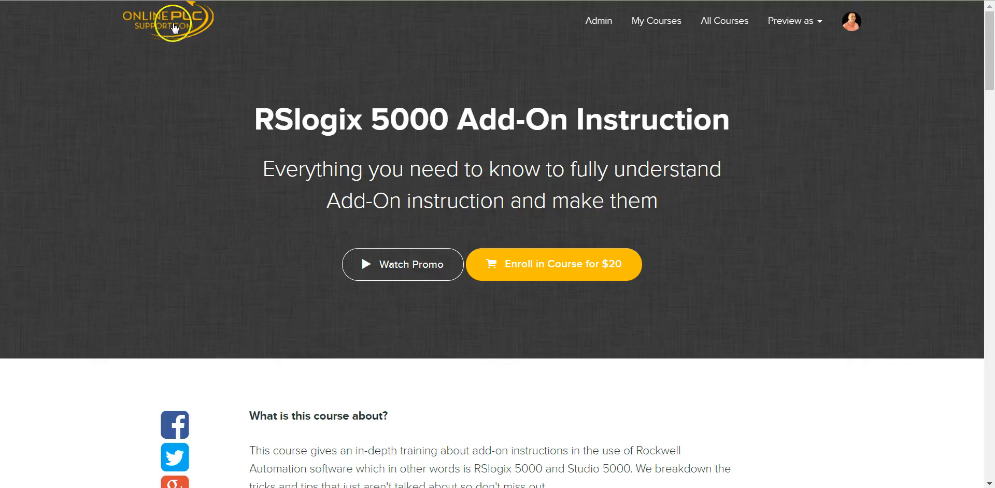
{"action": "mouse_move", "coordinate": [236, 131]}
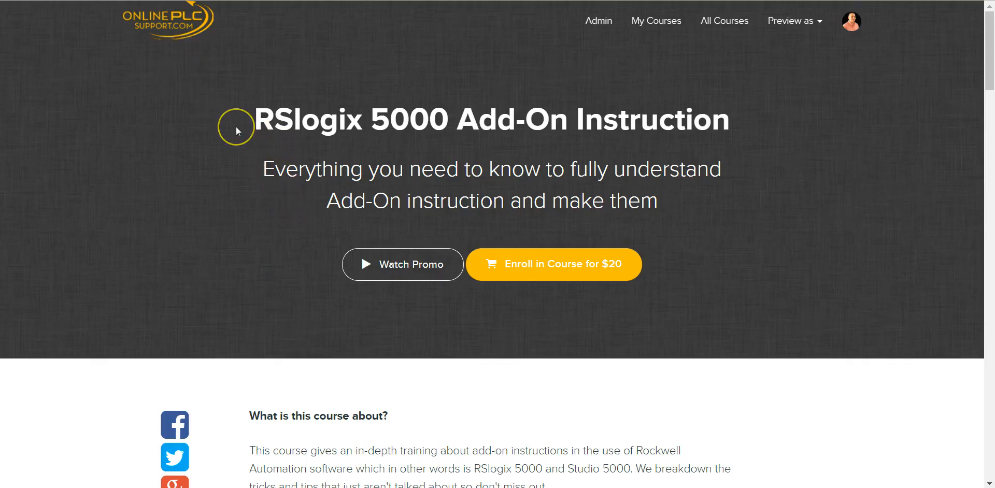
{"action": "mouse_move", "coordinate": [237, 130]}
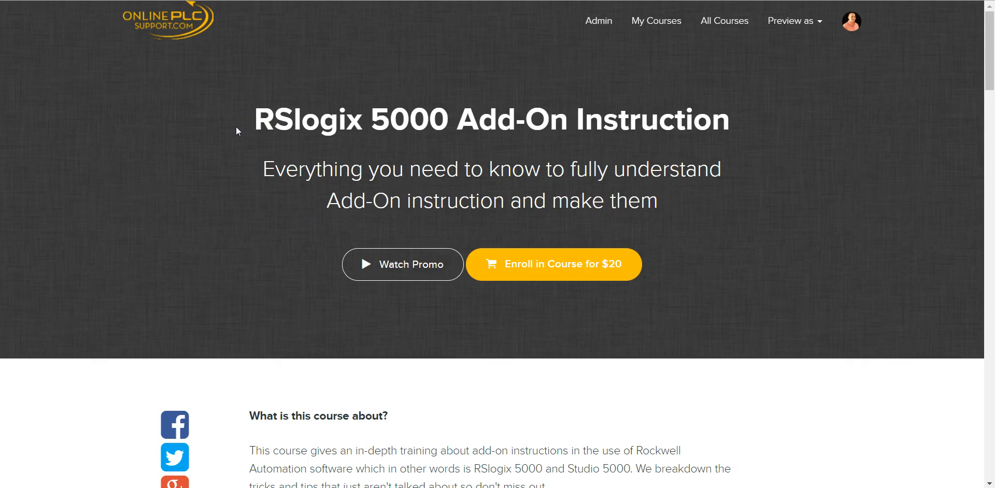
{"action": "mouse_move", "coordinate": [372, 199]}
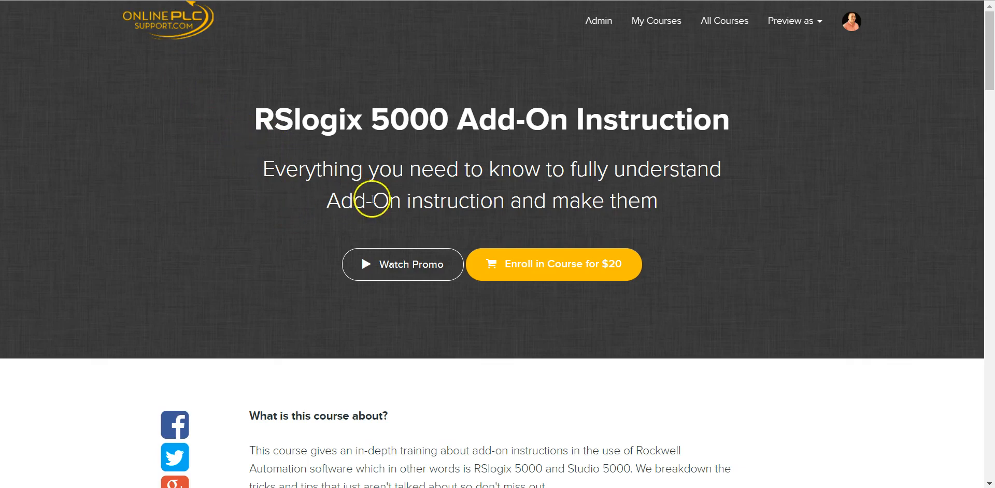
{"action": "mouse_move", "coordinate": [409, 271]}
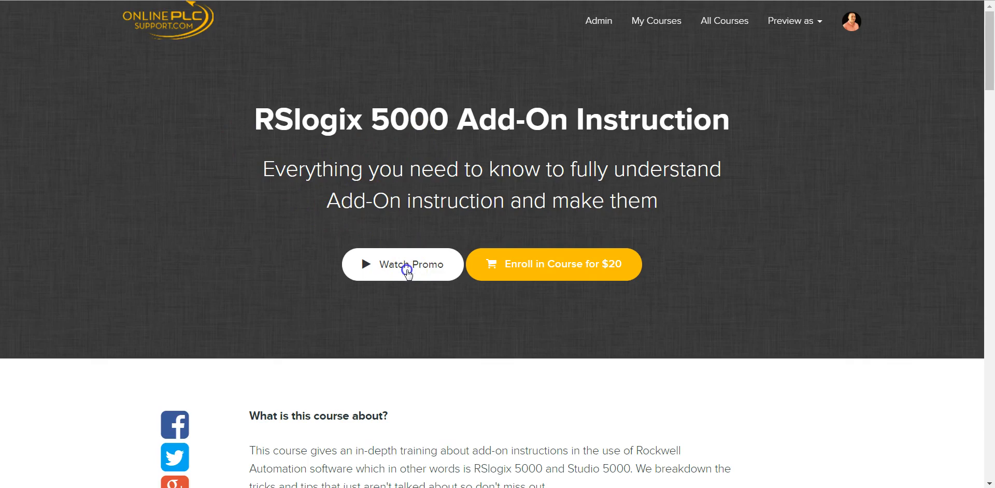
{"action": "left_click", "coordinate": [402, 264]}
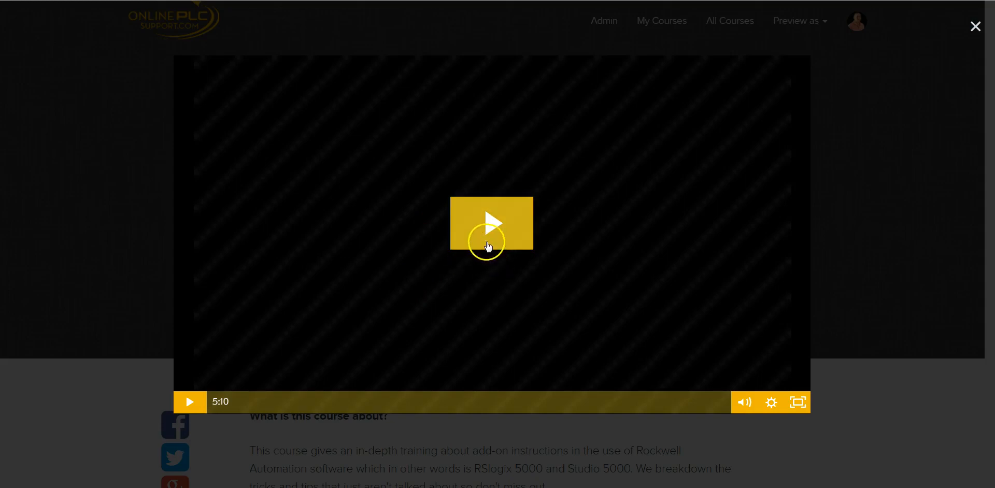
{"action": "left_click", "coordinate": [491, 223]}
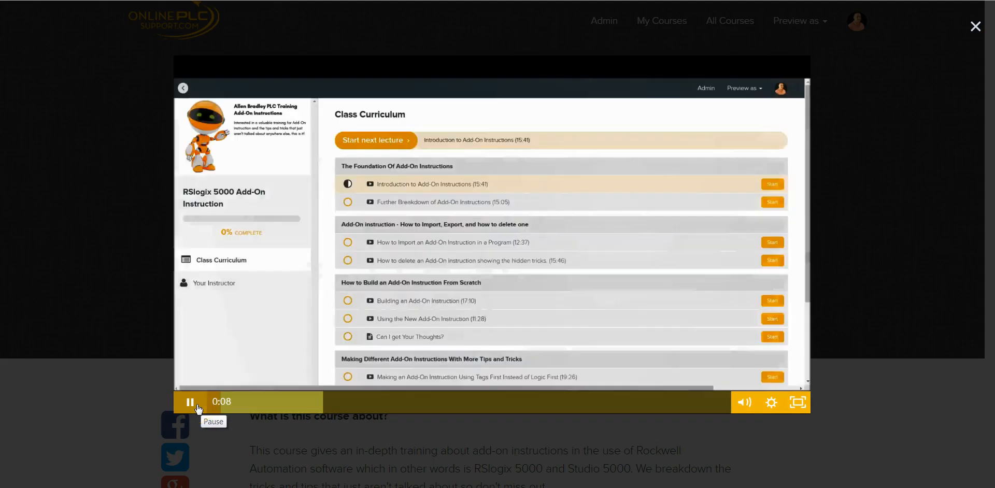
{"action": "left_click", "coordinate": [189, 401]}
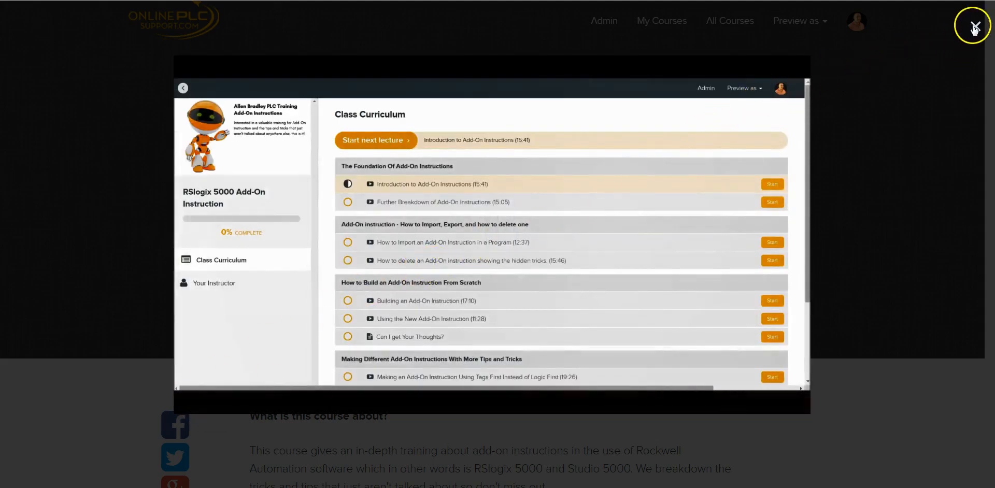
{"action": "left_click", "coordinate": [972, 28]}
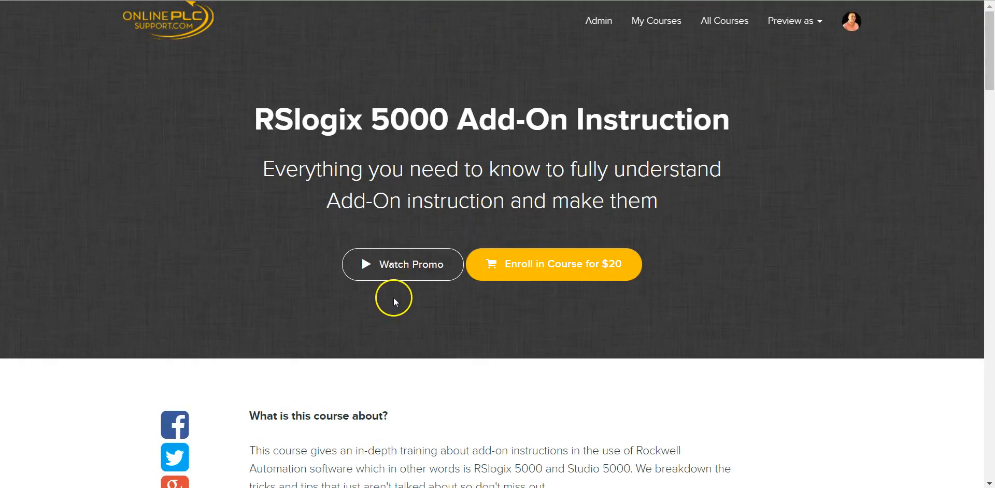
{"action": "mouse_move", "coordinate": [394, 294]}
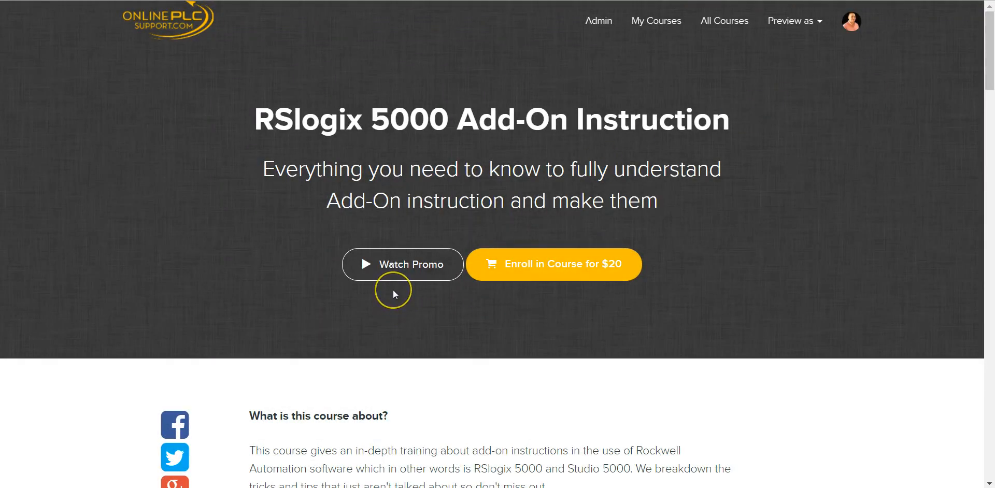
{"action": "mouse_move", "coordinate": [587, 285]}
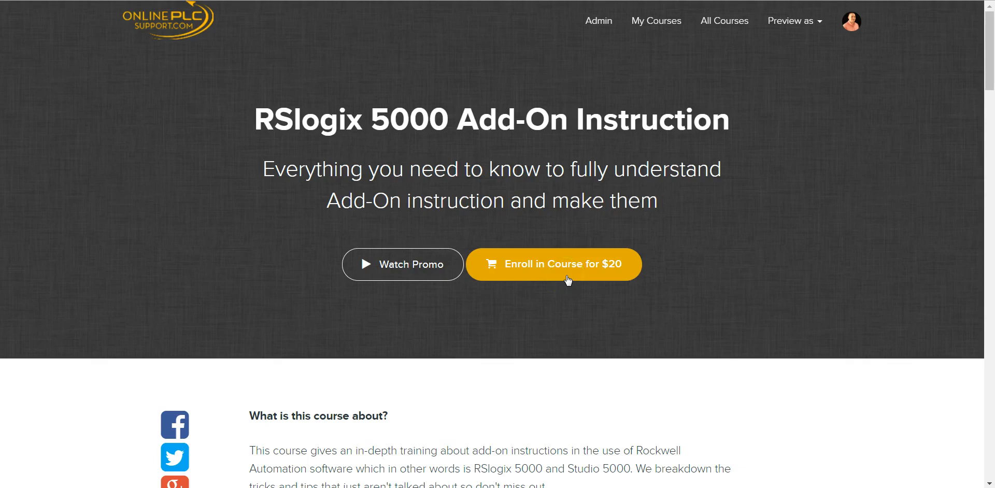
{"action": "left_click", "coordinate": [544, 265]}
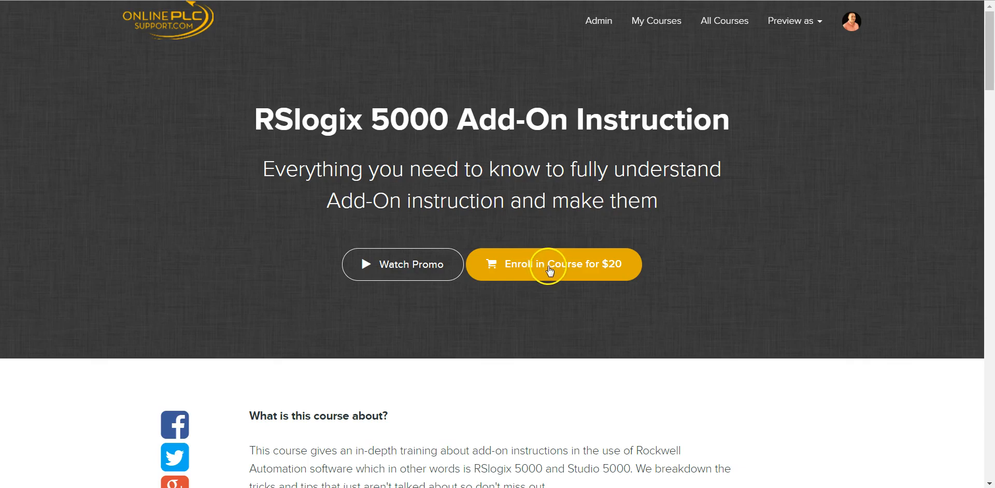
{"action": "mouse_move", "coordinate": [540, 257]}
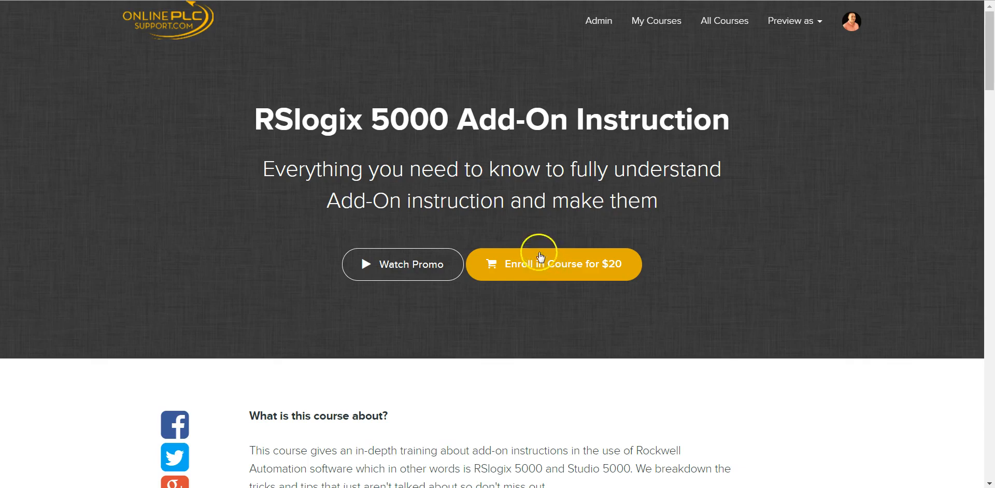
{"action": "mouse_move", "coordinate": [527, 238]}
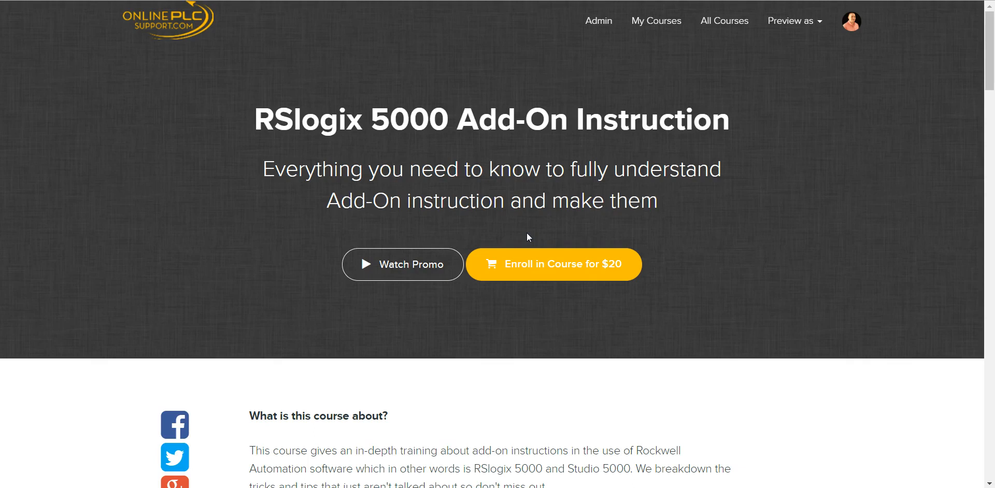
{"action": "mouse_move", "coordinate": [206, 75]}
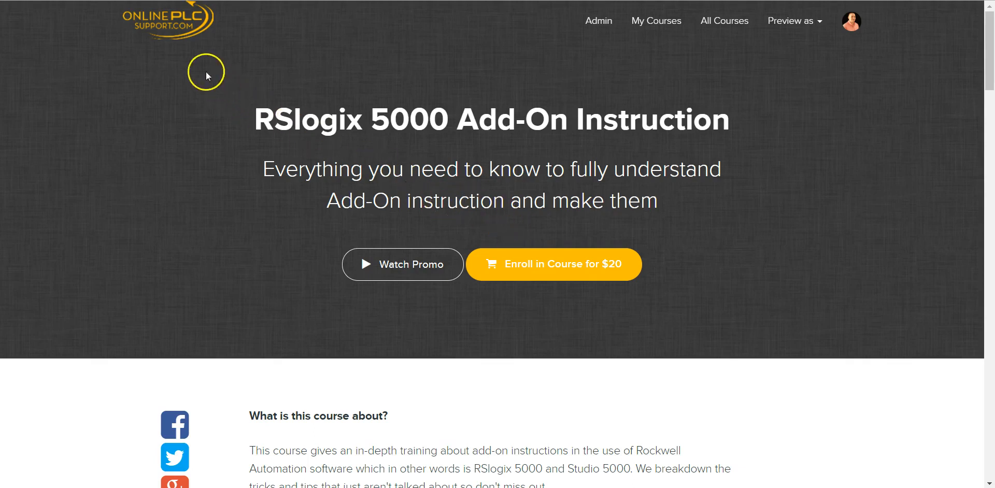
Show All Courses, listing four cards including $67 PLC Training and $20 RSlogix Add-On Instruction.
{"action": "left_click", "coordinate": [179, 32]}
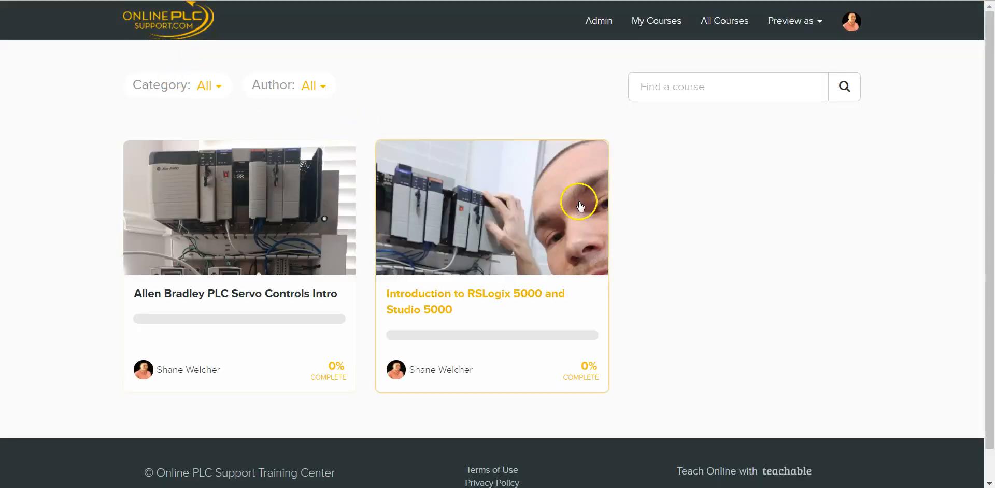
{"action": "mouse_move", "coordinate": [185, 76]}
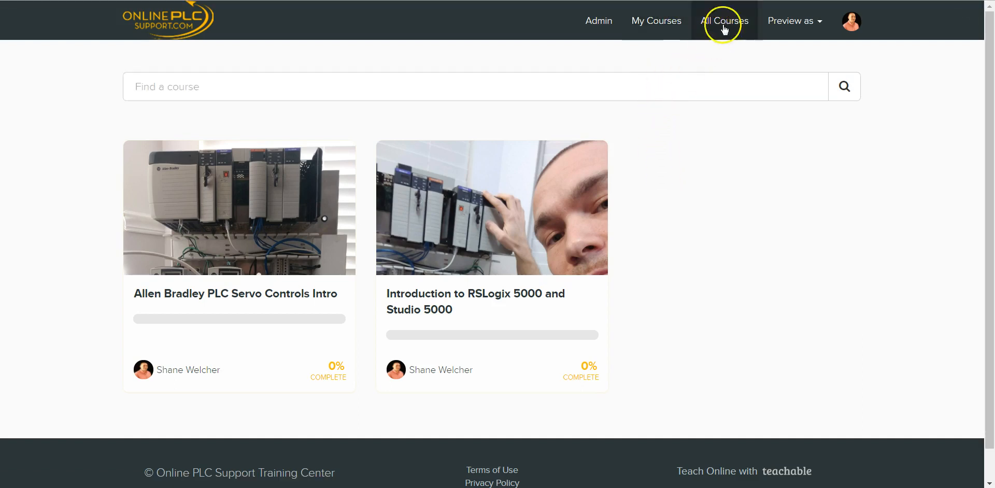
{"action": "left_click", "coordinate": [723, 21]}
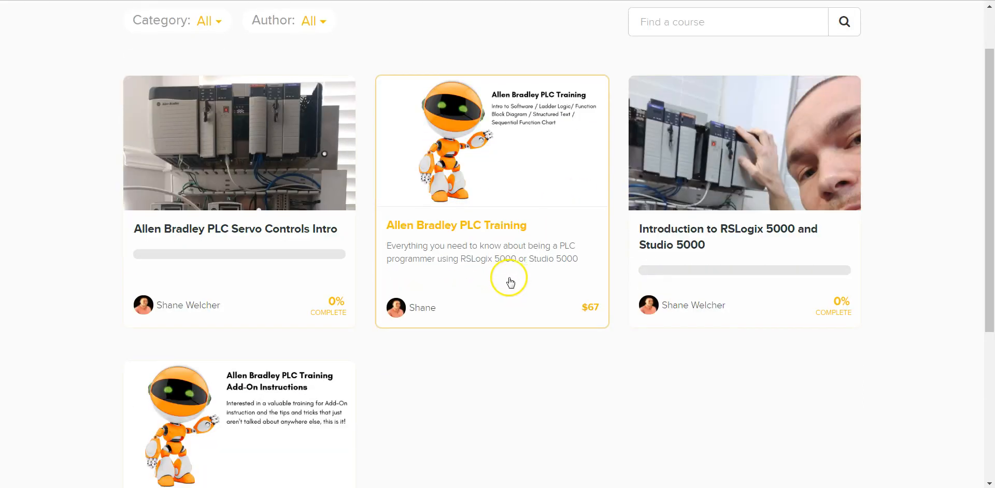
{"action": "scroll", "scroll_direction": "down", "scroll_amount": 3}
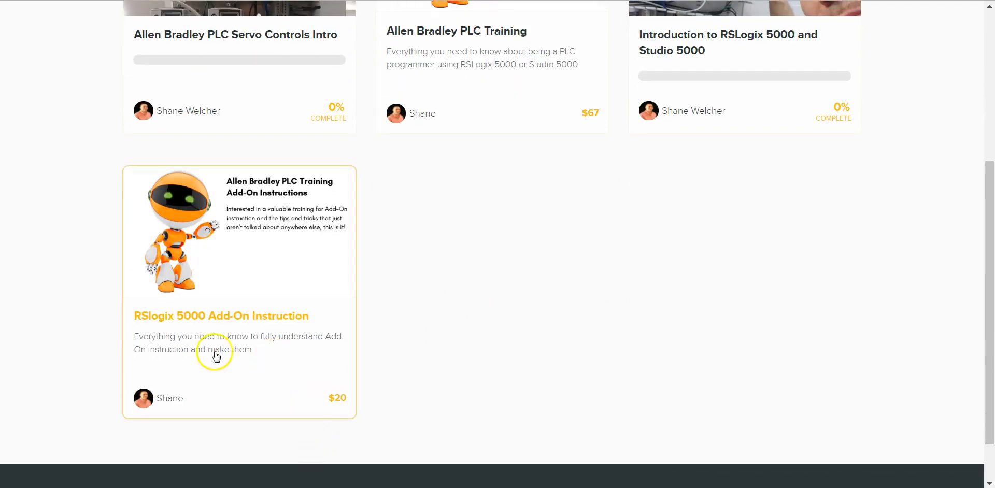
{"action": "scroll", "scroll_direction": "up", "scroll_amount": 3}
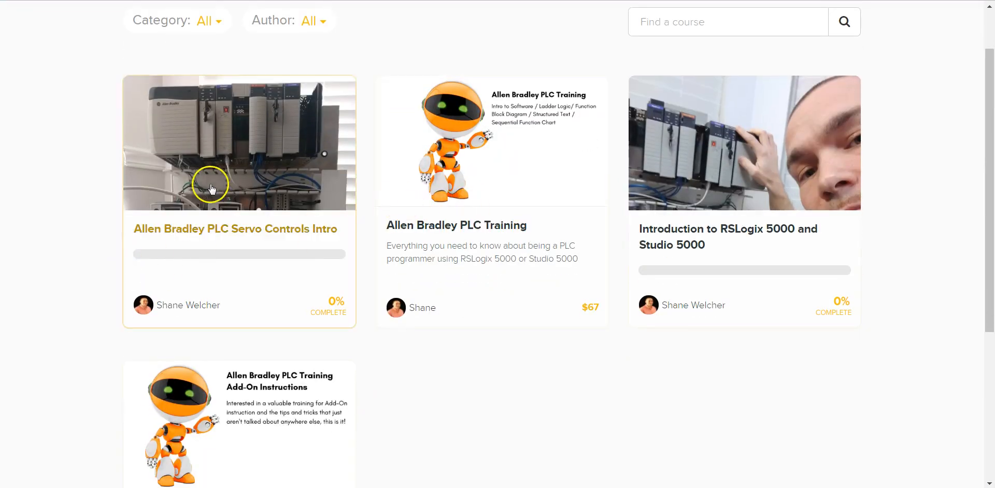
{"action": "mouse_move", "coordinate": [295, 228]}
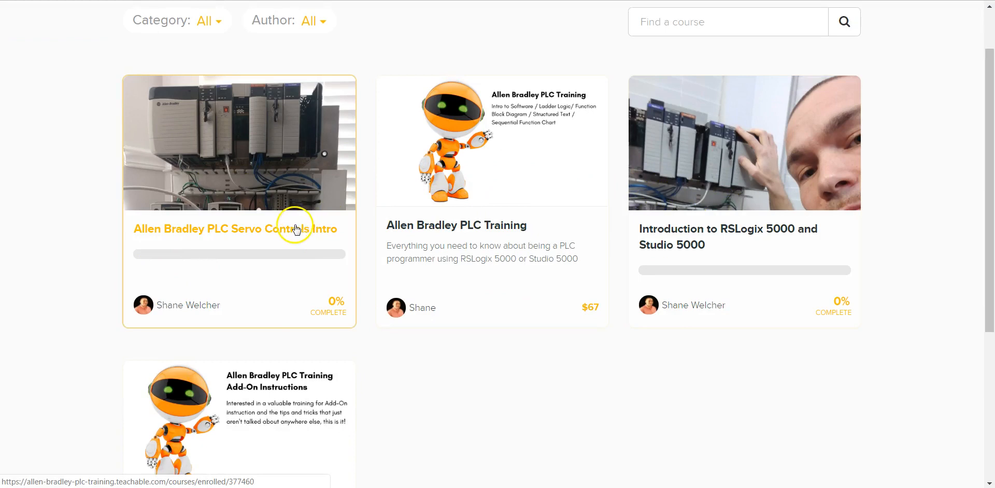
{"action": "mouse_move", "coordinate": [669, 236]}
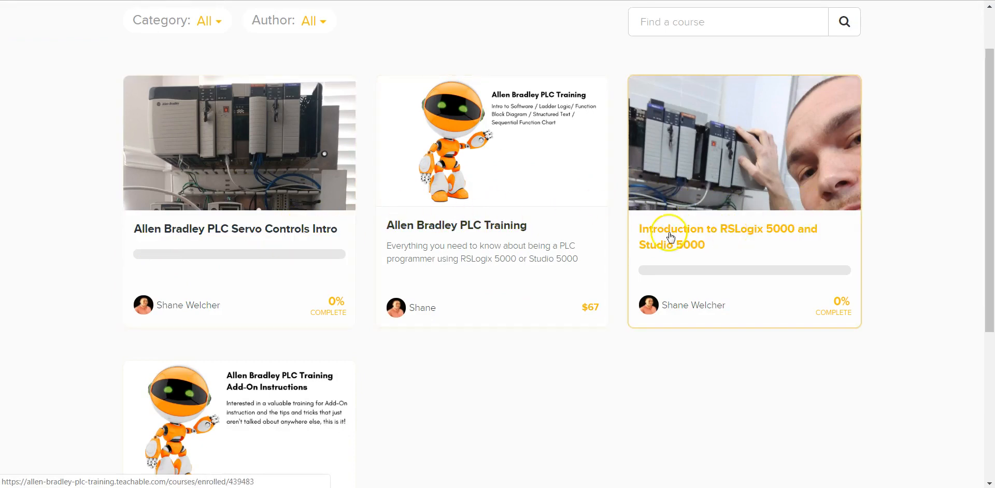
{"action": "scroll", "scroll_direction": "down", "scroll_amount": 3}
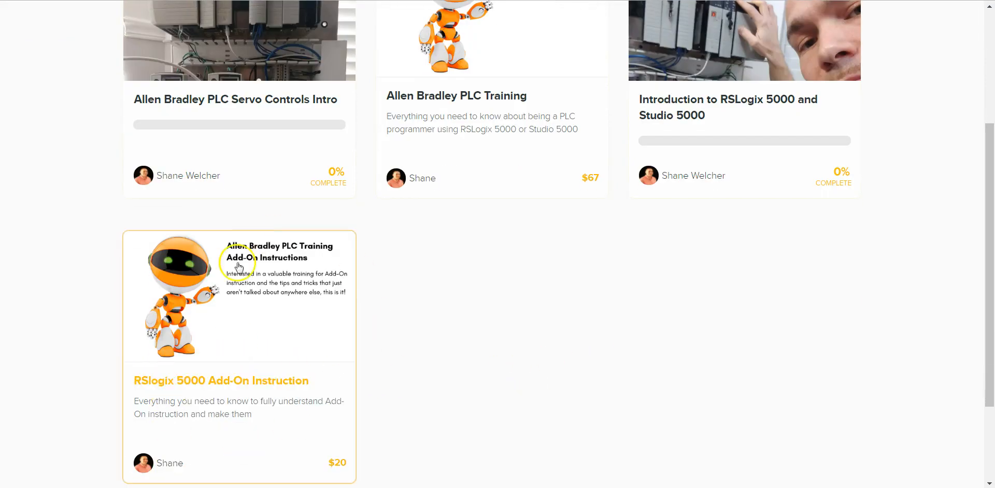
{"action": "mouse_move", "coordinate": [341, 409]}
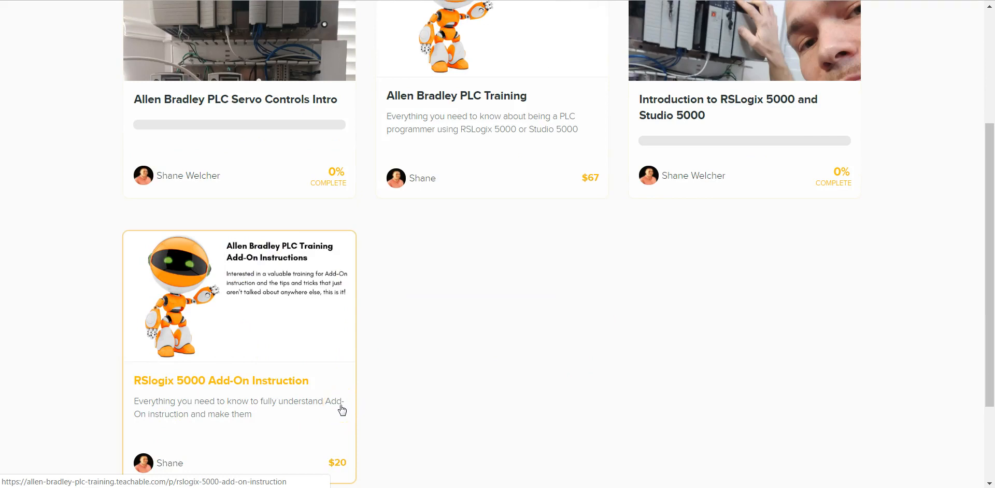
{"action": "mouse_move", "coordinate": [336, 408]}
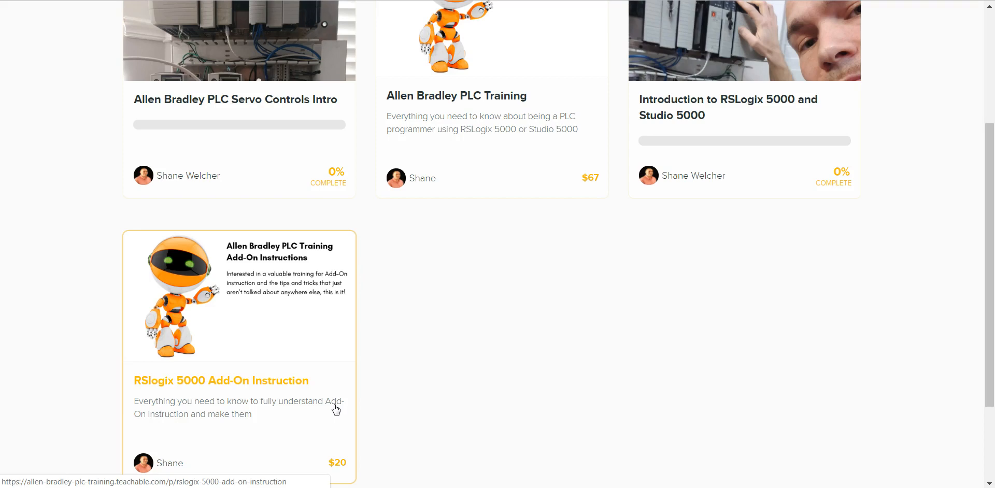
{"action": "mouse_move", "coordinate": [357, 424]}
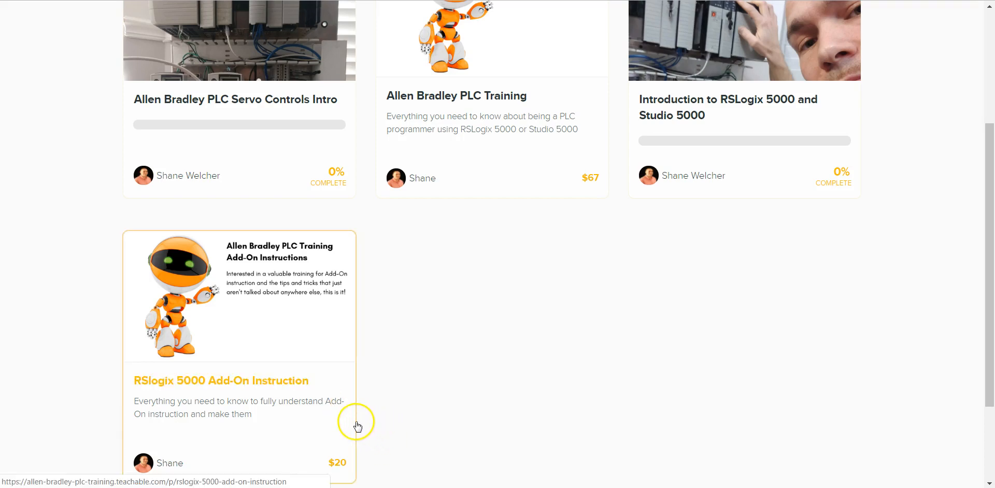
{"action": "mouse_move", "coordinate": [359, 417]}
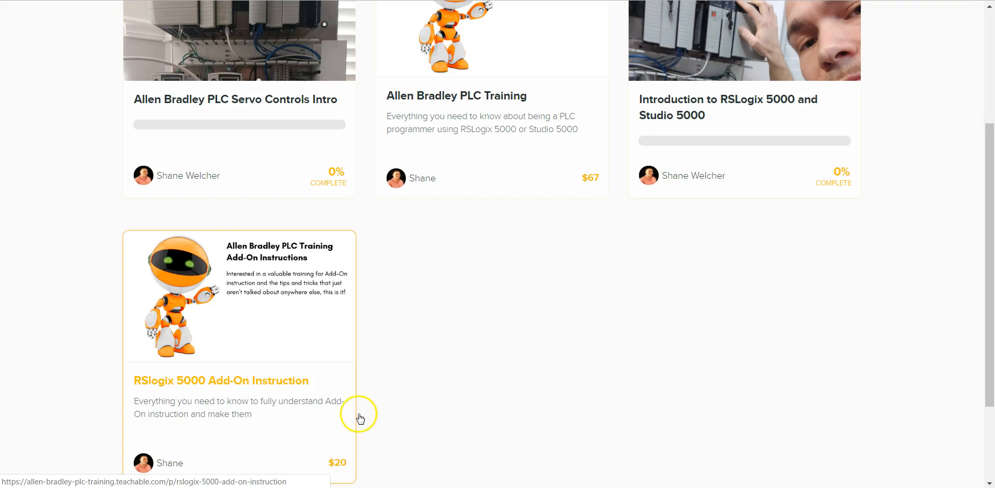
{"action": "mouse_move", "coordinate": [241, 120]}
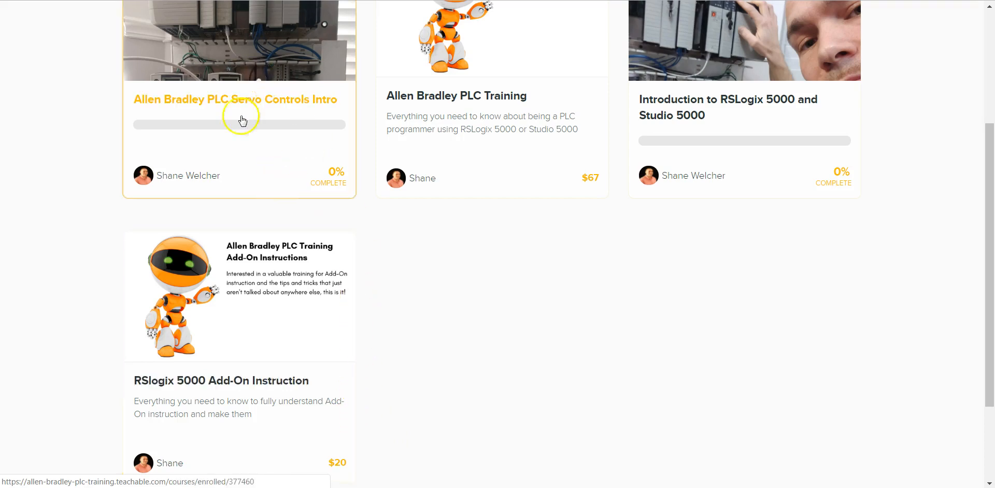
{"action": "mouse_move", "coordinate": [306, 202]}
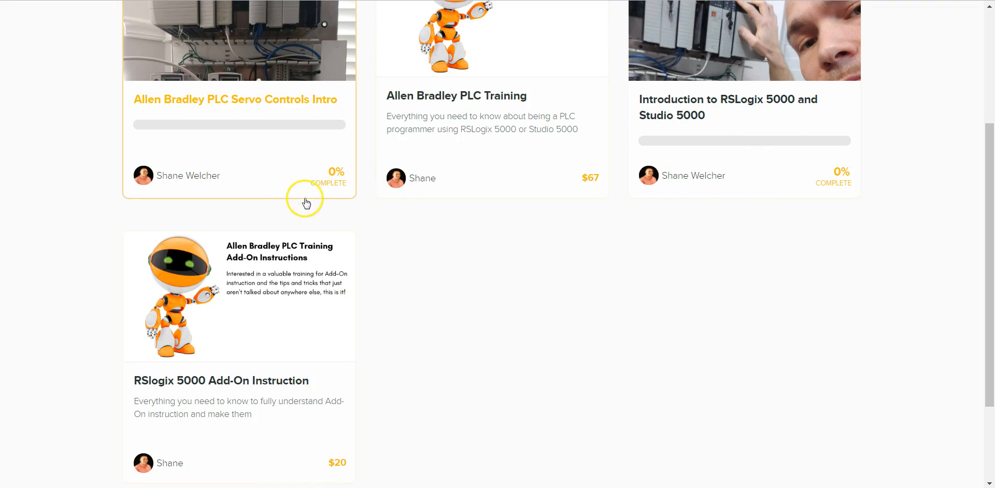
{"action": "mouse_move", "coordinate": [286, 186]}
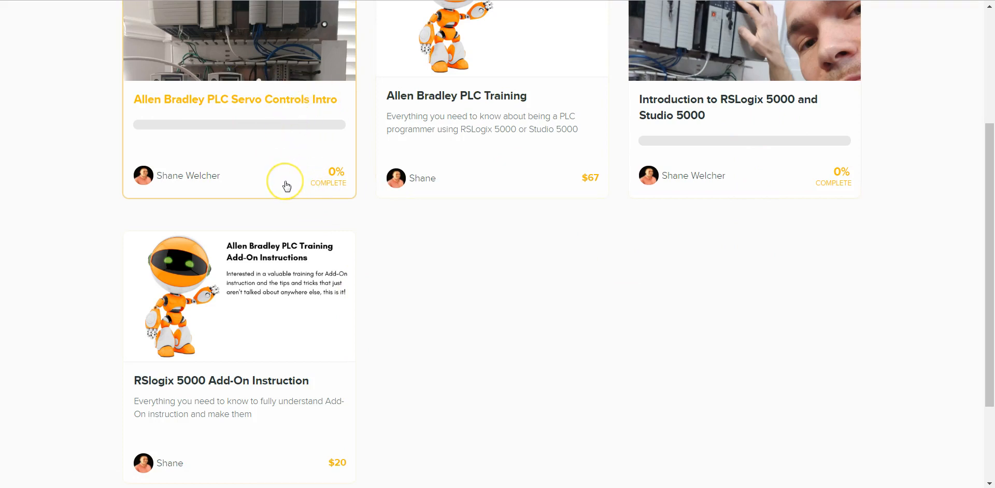
{"action": "mouse_move", "coordinate": [279, 158]}
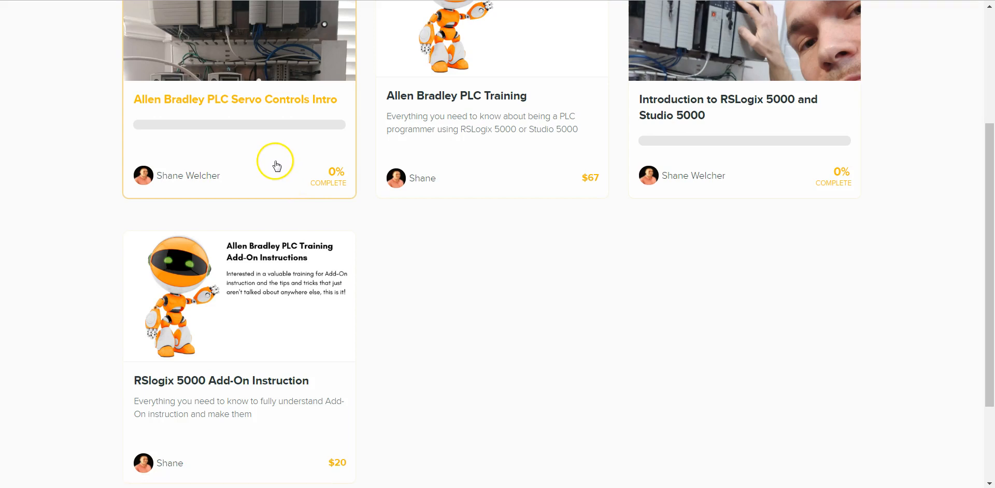
{"action": "mouse_move", "coordinate": [276, 165]}
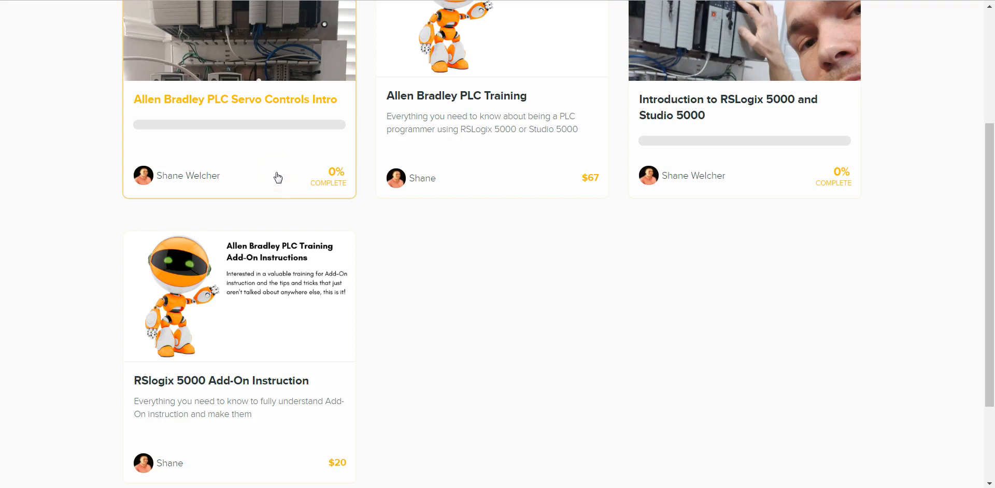
{"action": "mouse_move", "coordinate": [195, 402]}
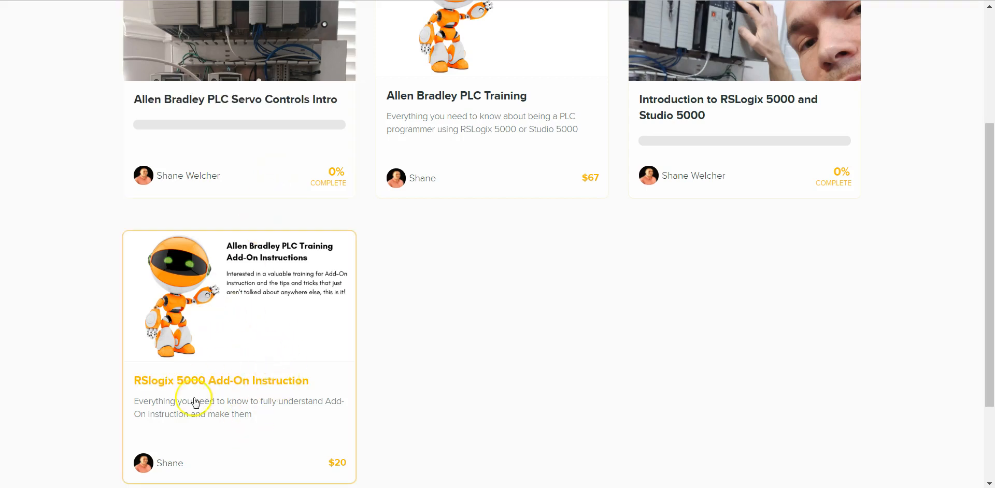
{"action": "mouse_move", "coordinate": [182, 400]}
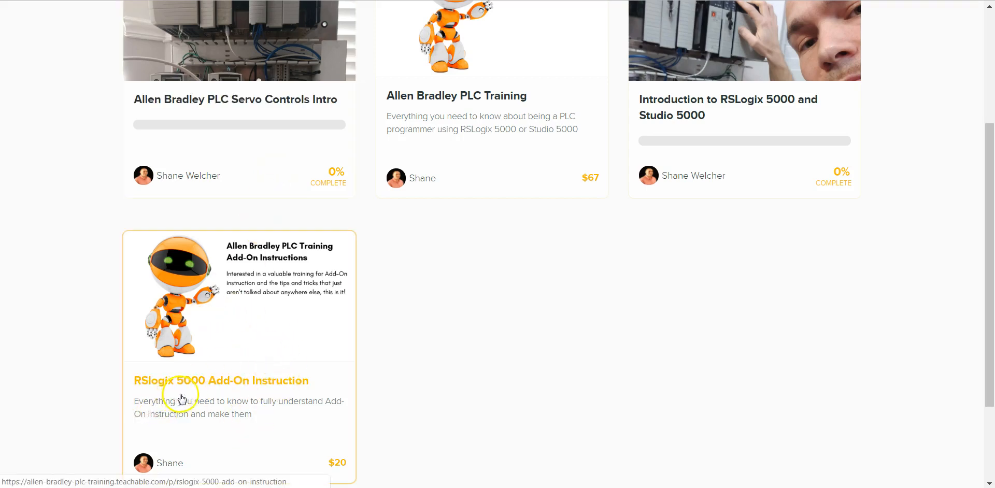
{"action": "mouse_move", "coordinate": [217, 398]}
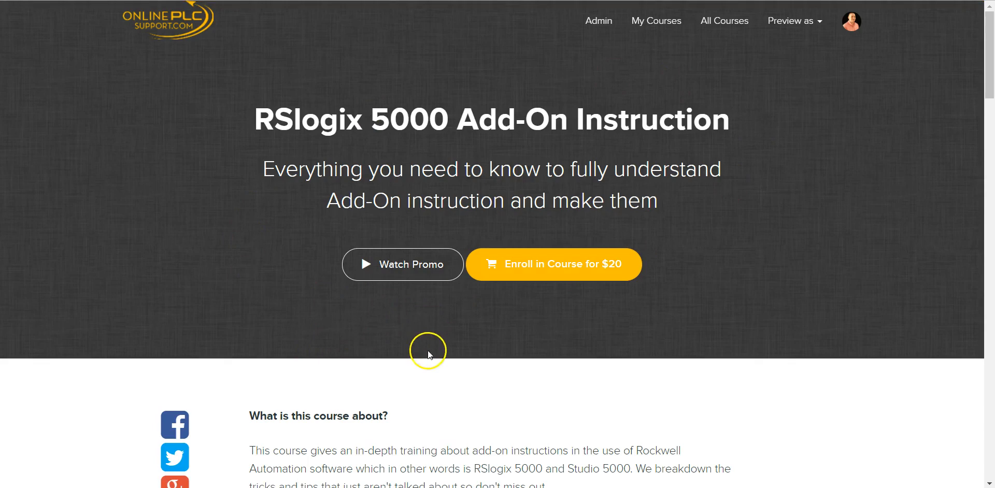
Scroll through the course description and Your Instructor biography, then back to the $20 offer.
{"action": "scroll", "scroll_direction": "down", "scroll_amount": 3}
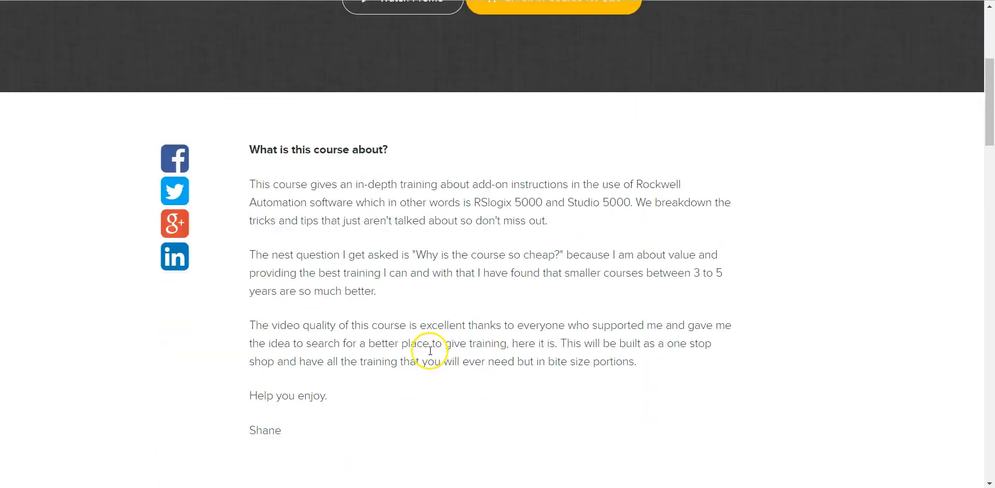
{"action": "scroll", "scroll_direction": "down", "scroll_amount": 3}
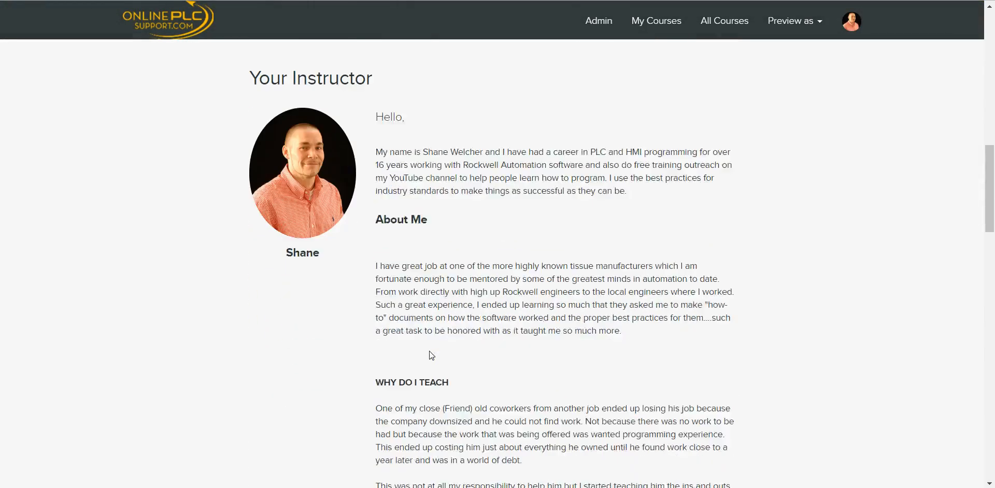
{"action": "scroll", "scroll_direction": "down", "scroll_amount": 3}
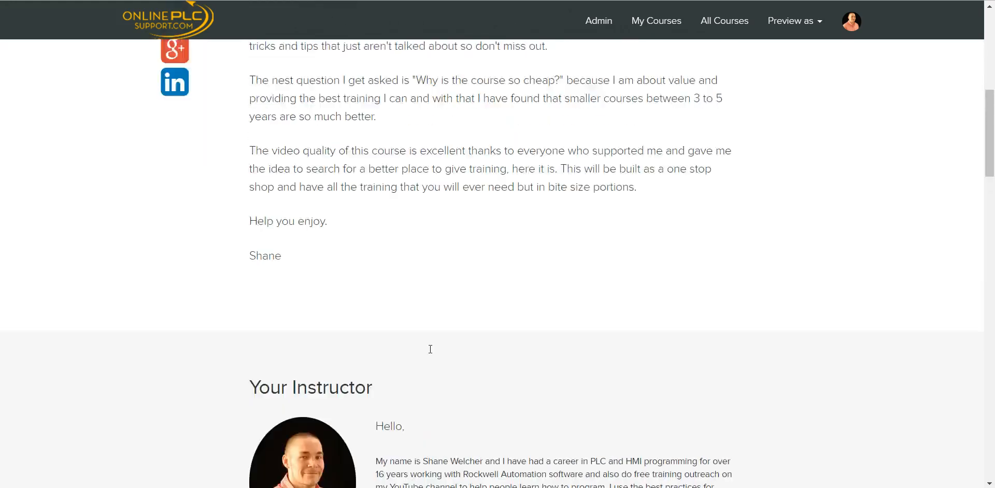
{"action": "scroll", "scroll_direction": "up", "scroll_amount": 3}
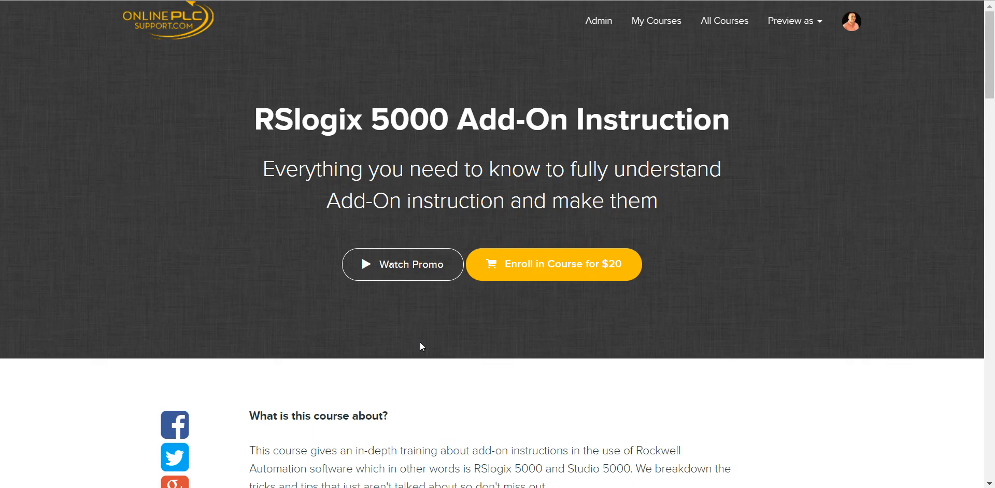
{"action": "mouse_move", "coordinate": [422, 348]}
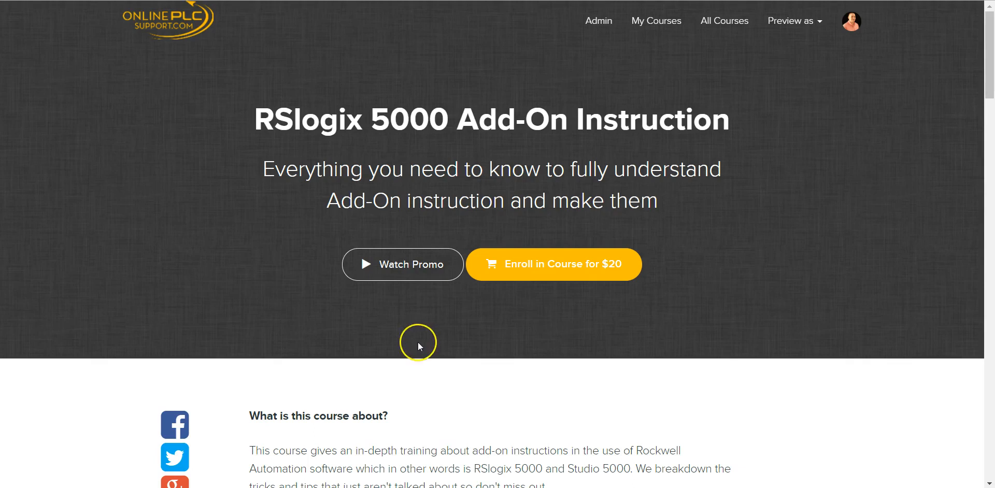
{"action": "mouse_move", "coordinate": [361, 314]}
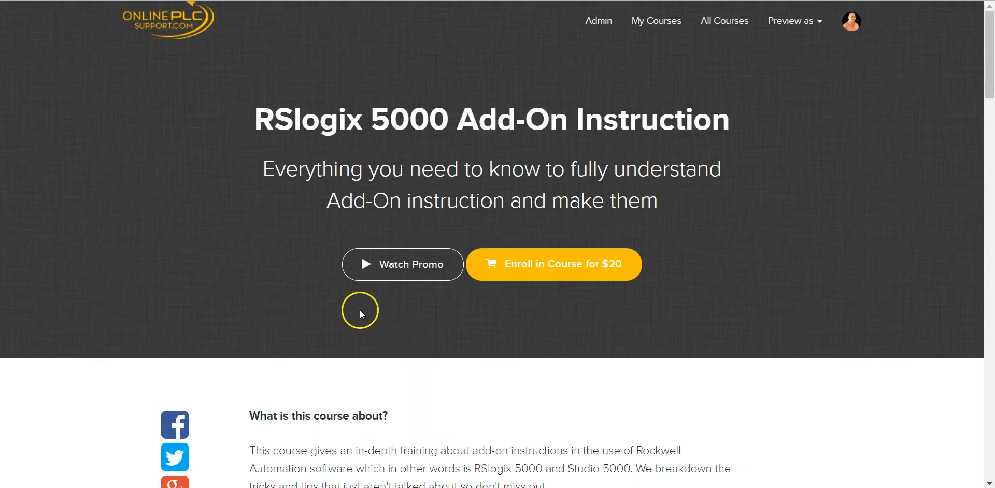